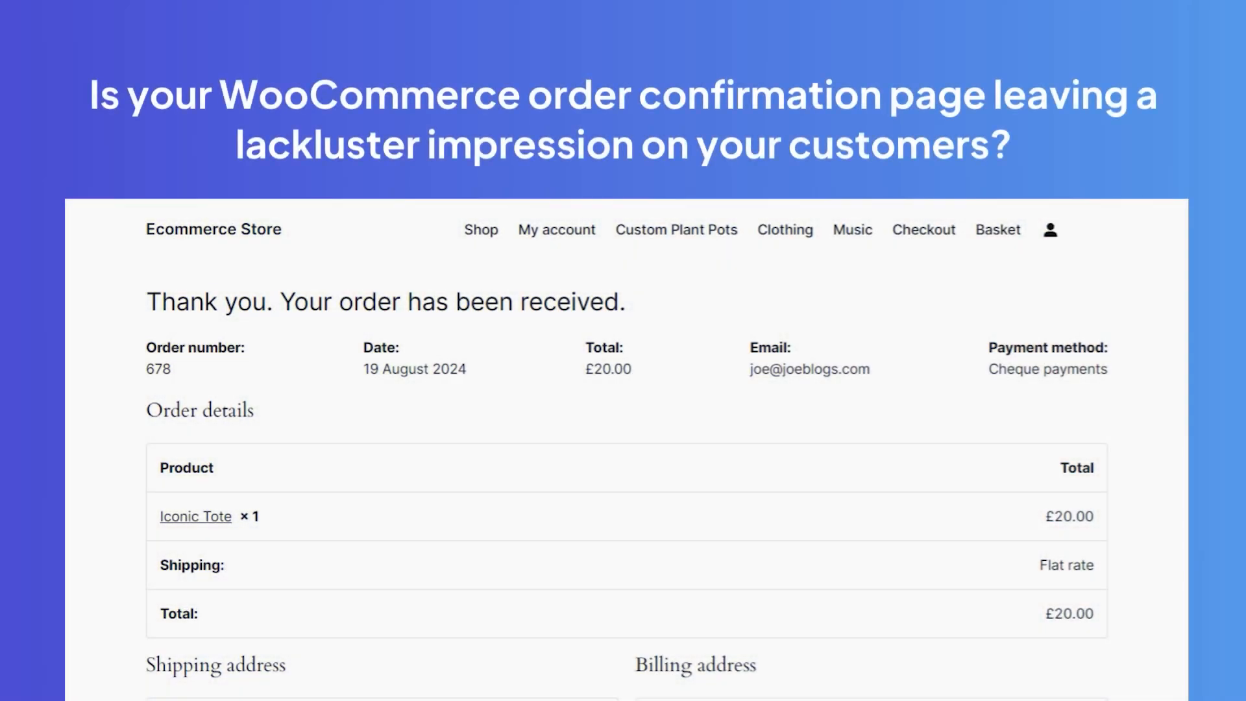
- Place the Iconic Tote order by paying £20.00 with cheque
scroll("down", 3)
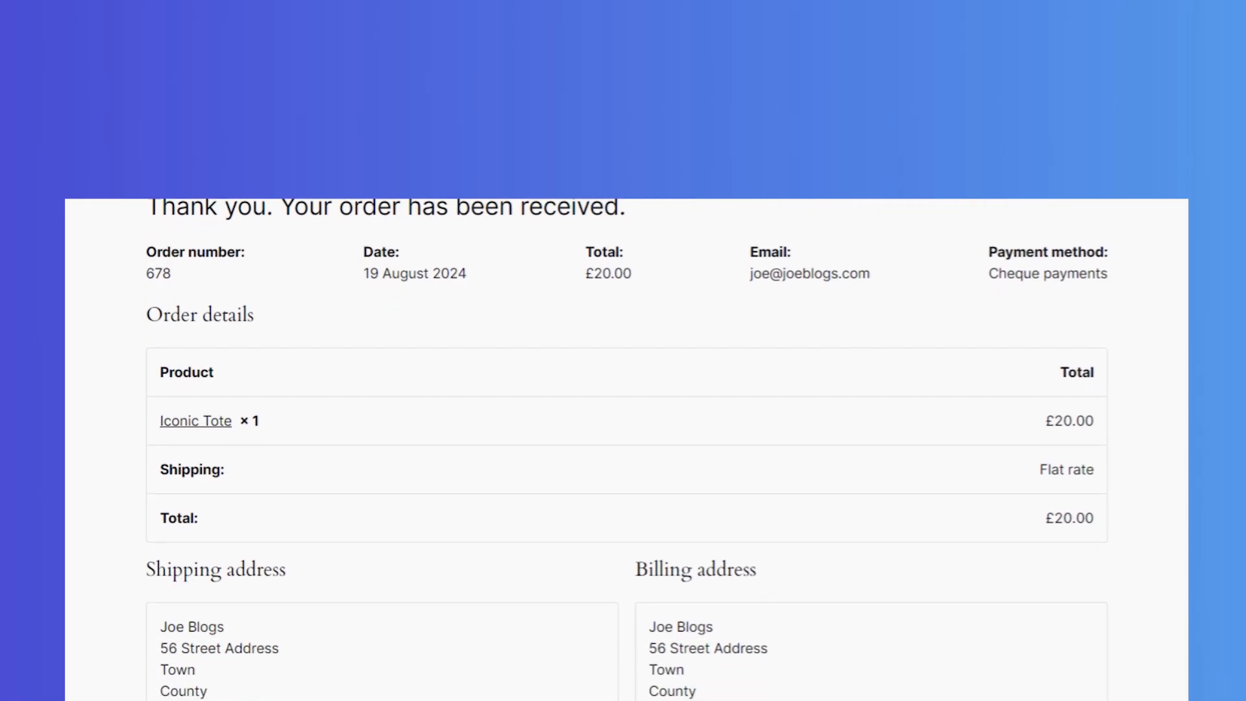
scroll("down", 3)
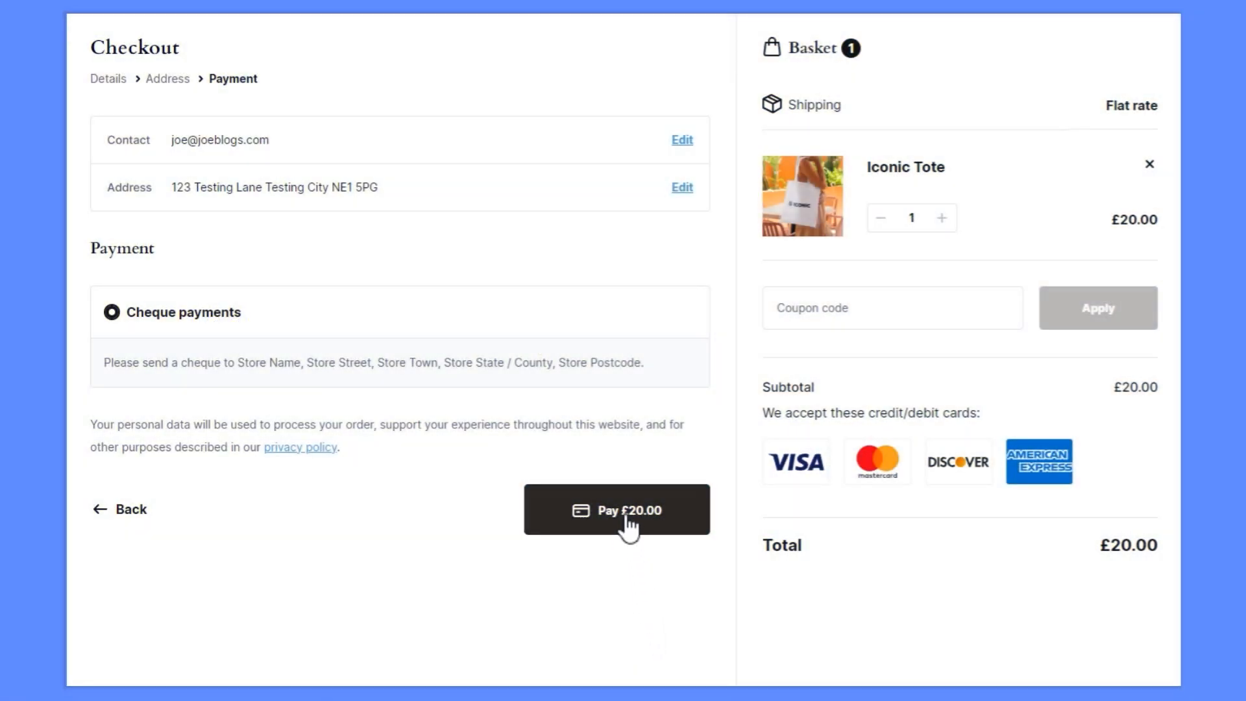
left_click(617, 509)
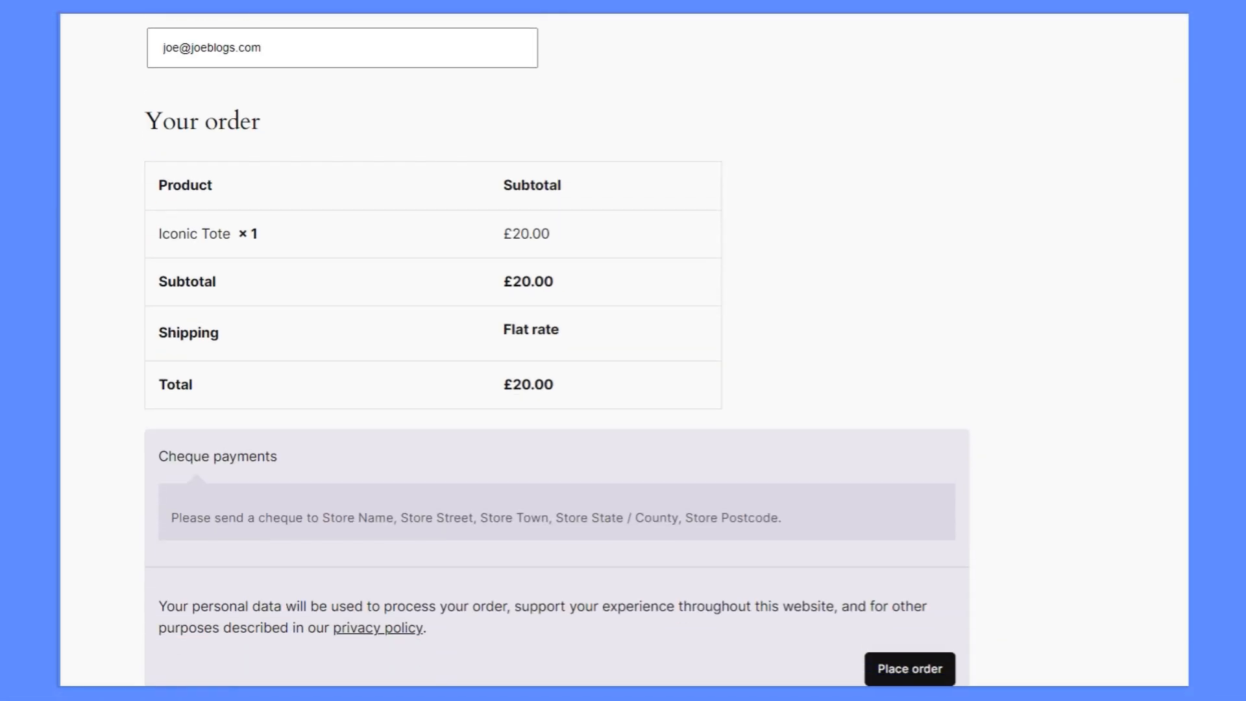
left_click(910, 669)
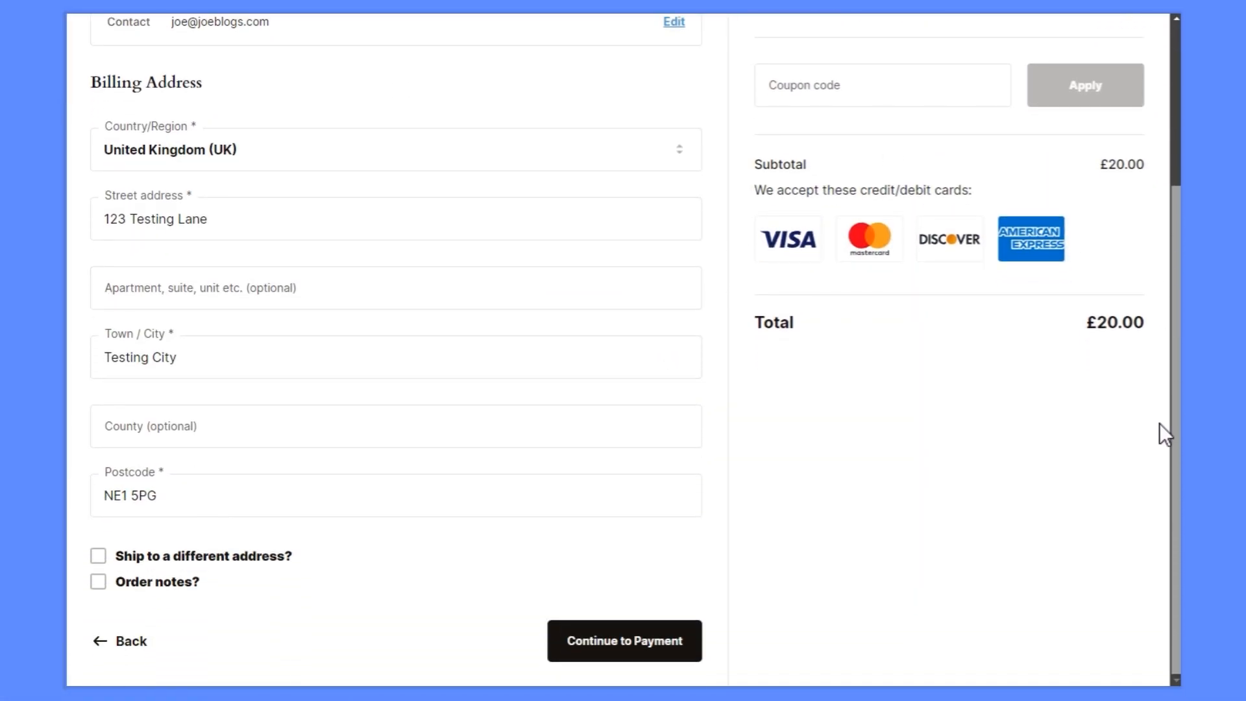
- Continue to payment and pay again to reach order #680's custom thank-you page
left_click(624, 641)
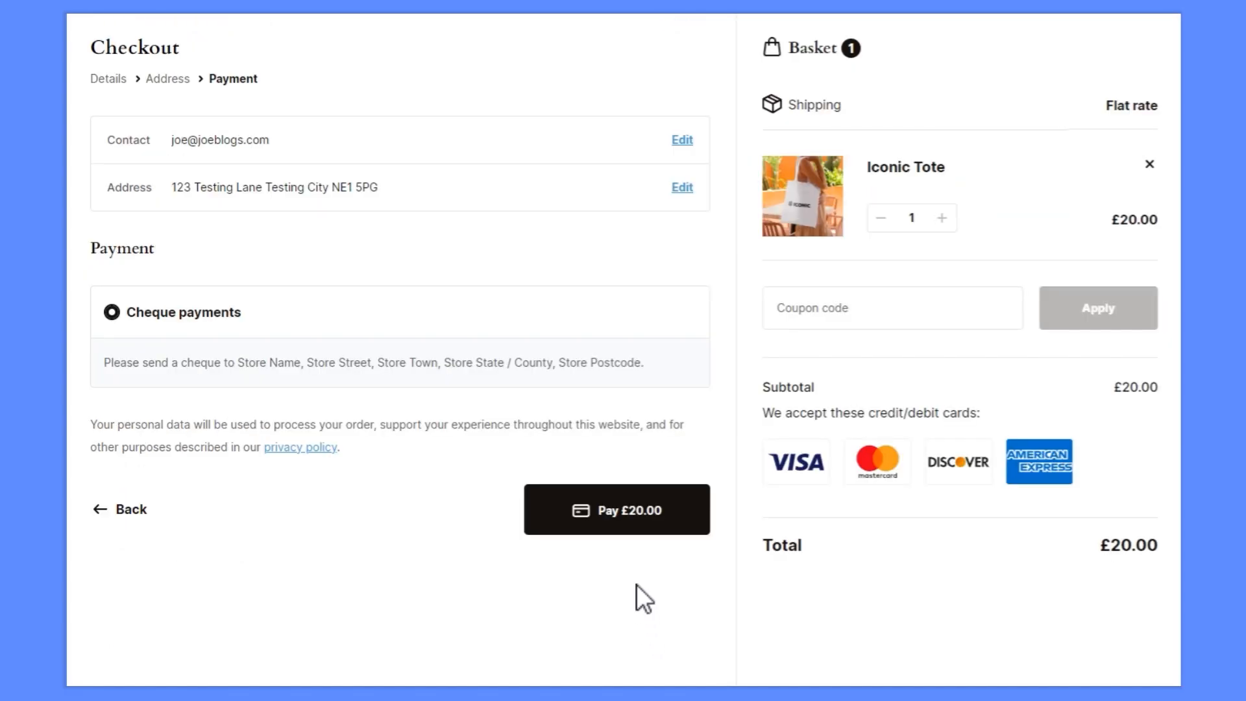
left_click(617, 510)
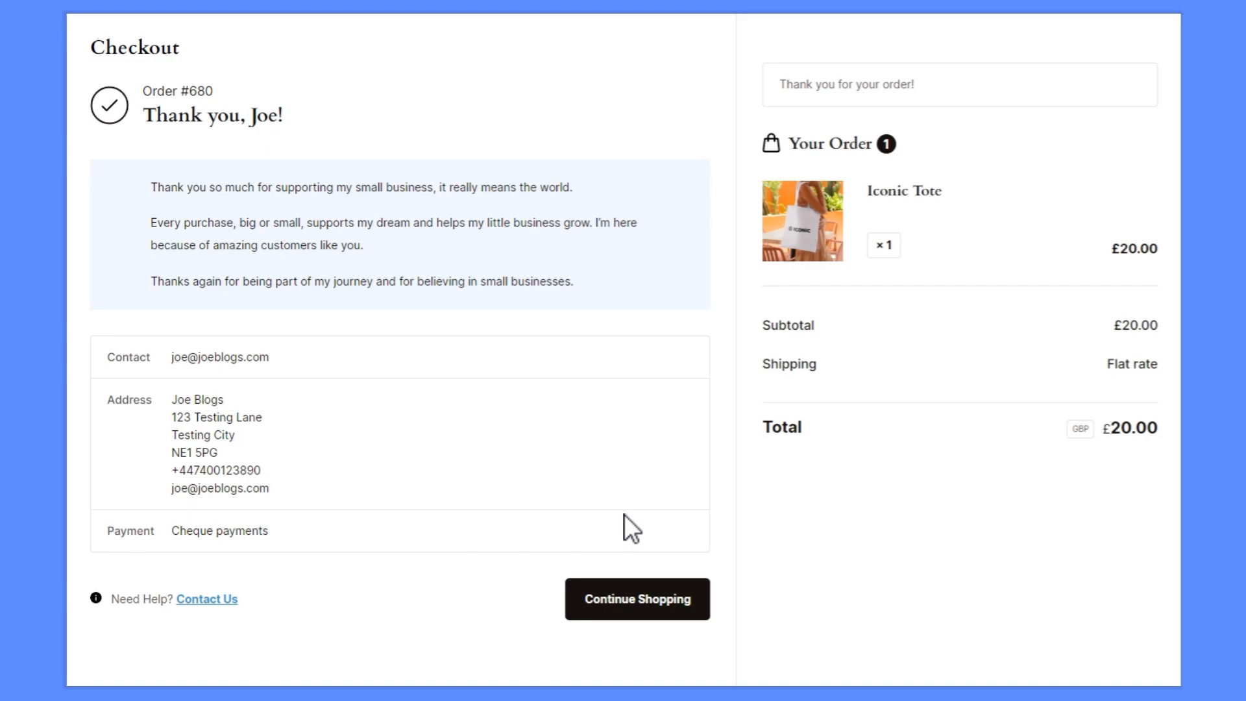
mouse_move(1165, 485)
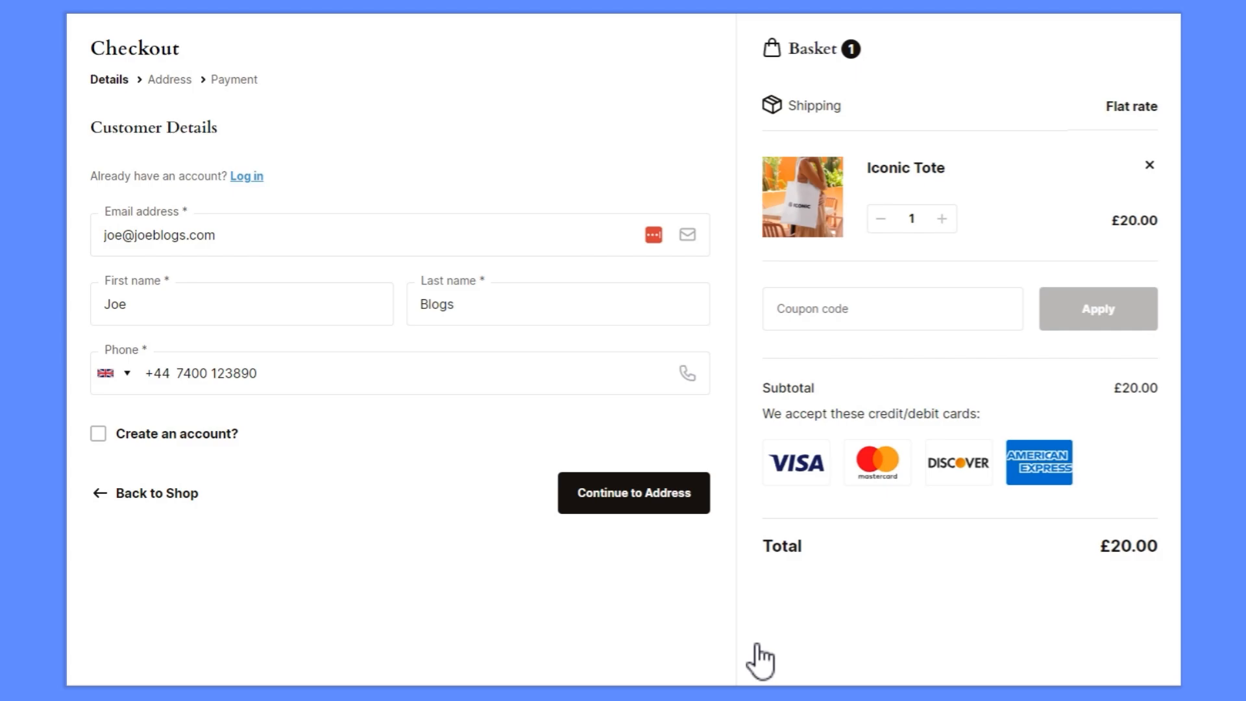
- Complete another £20.00 order and start the handbag storage video on the thank-you page
left_click(634, 492)
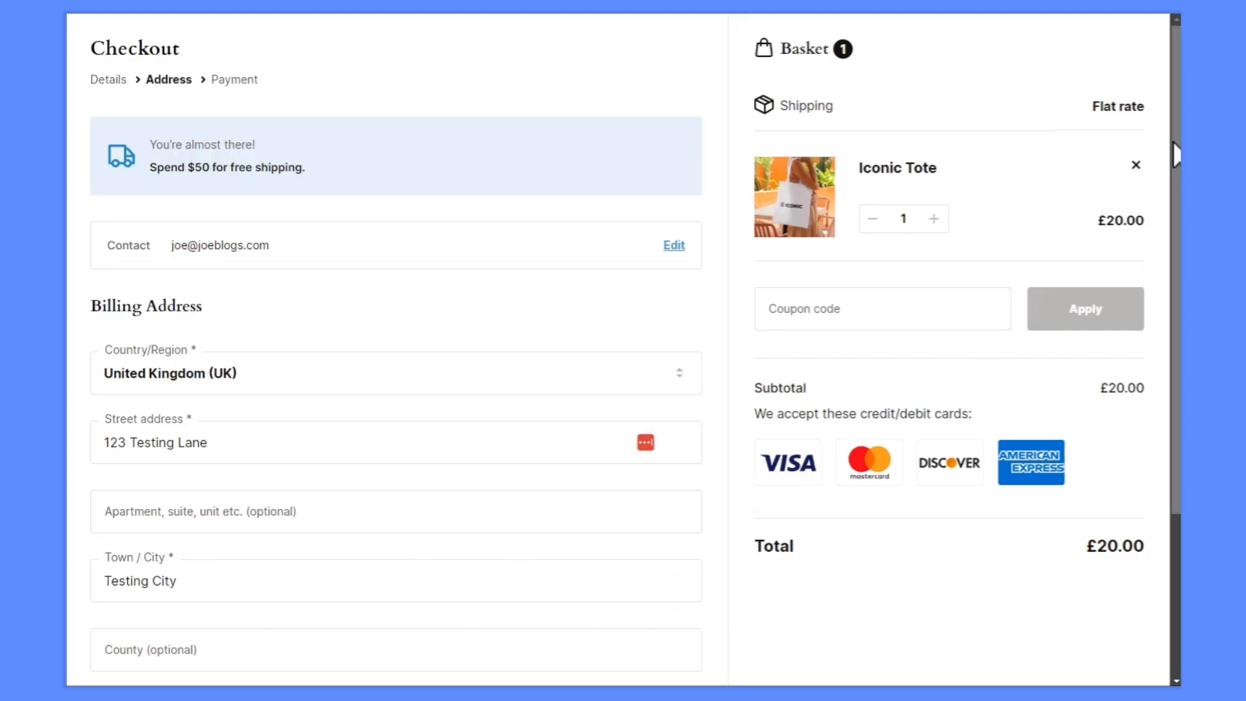
scroll("down", 3)
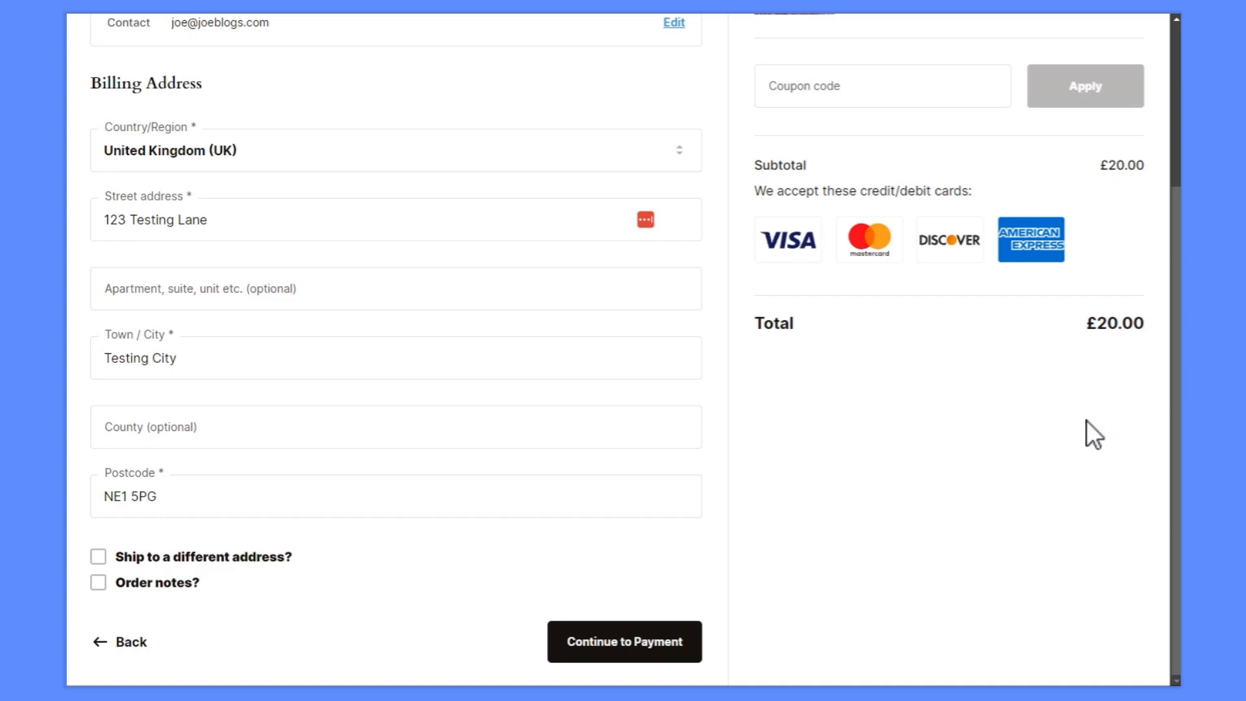
left_click(624, 641)
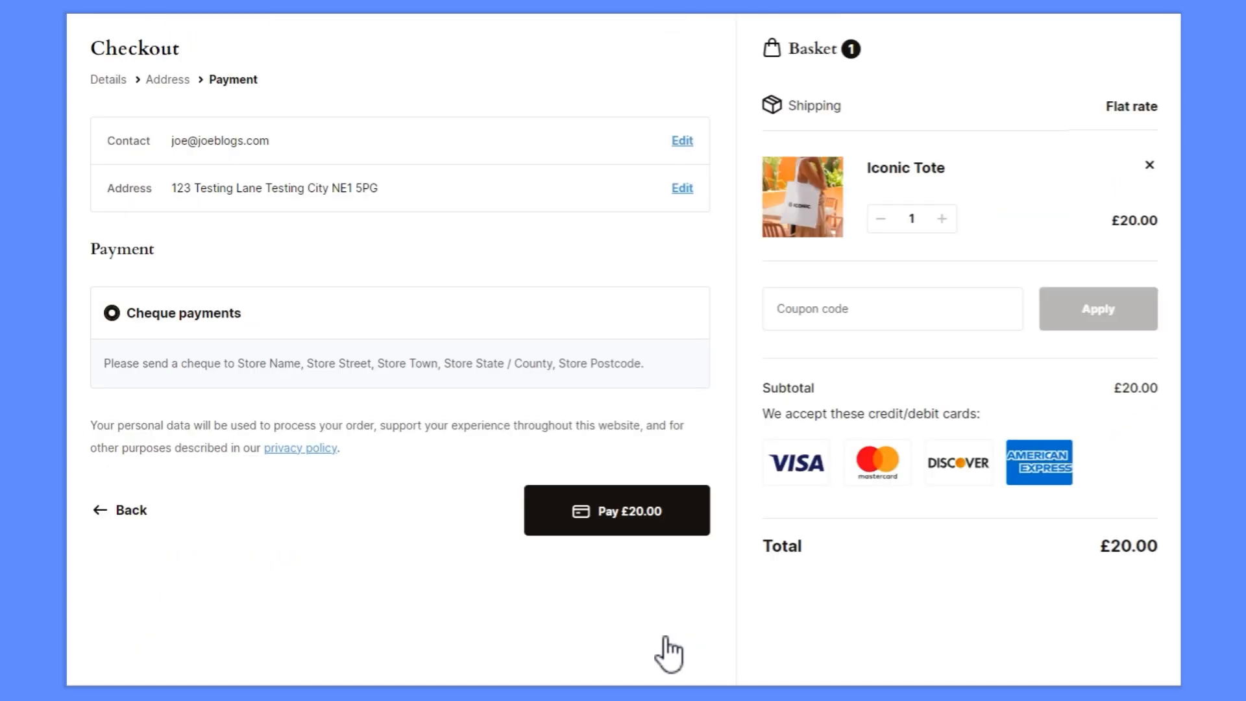
mouse_move(617, 511)
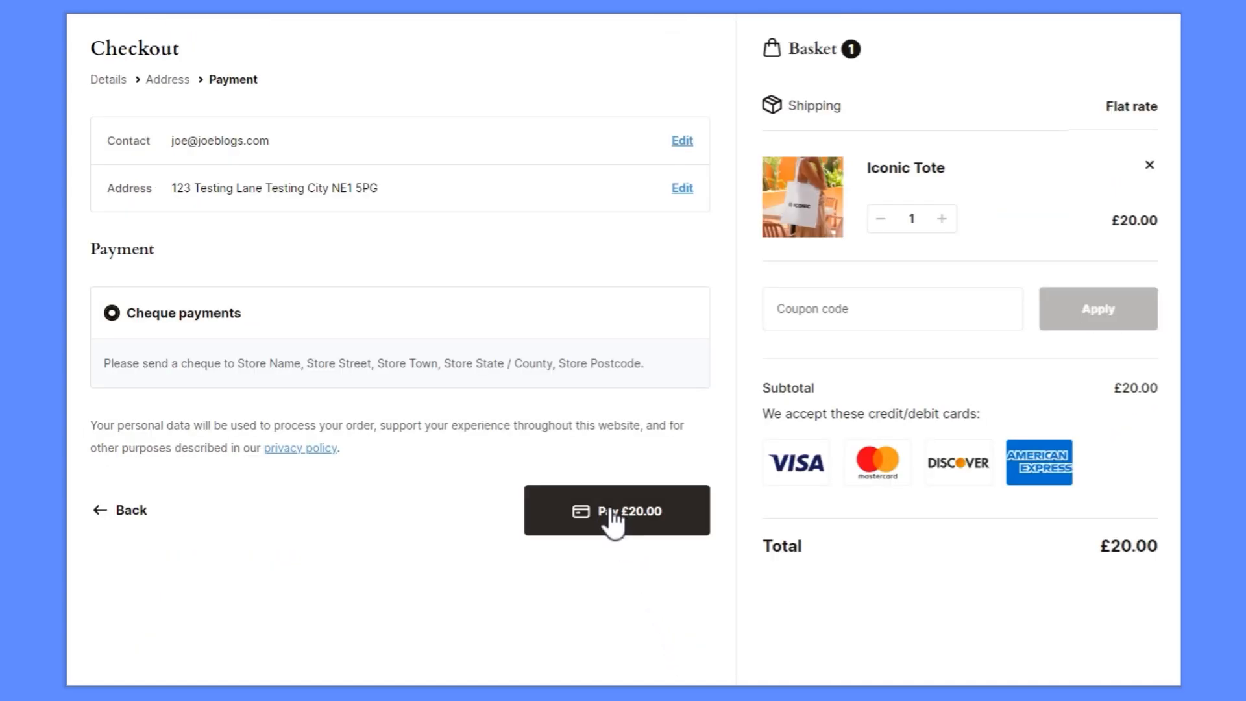
left_click(617, 511)
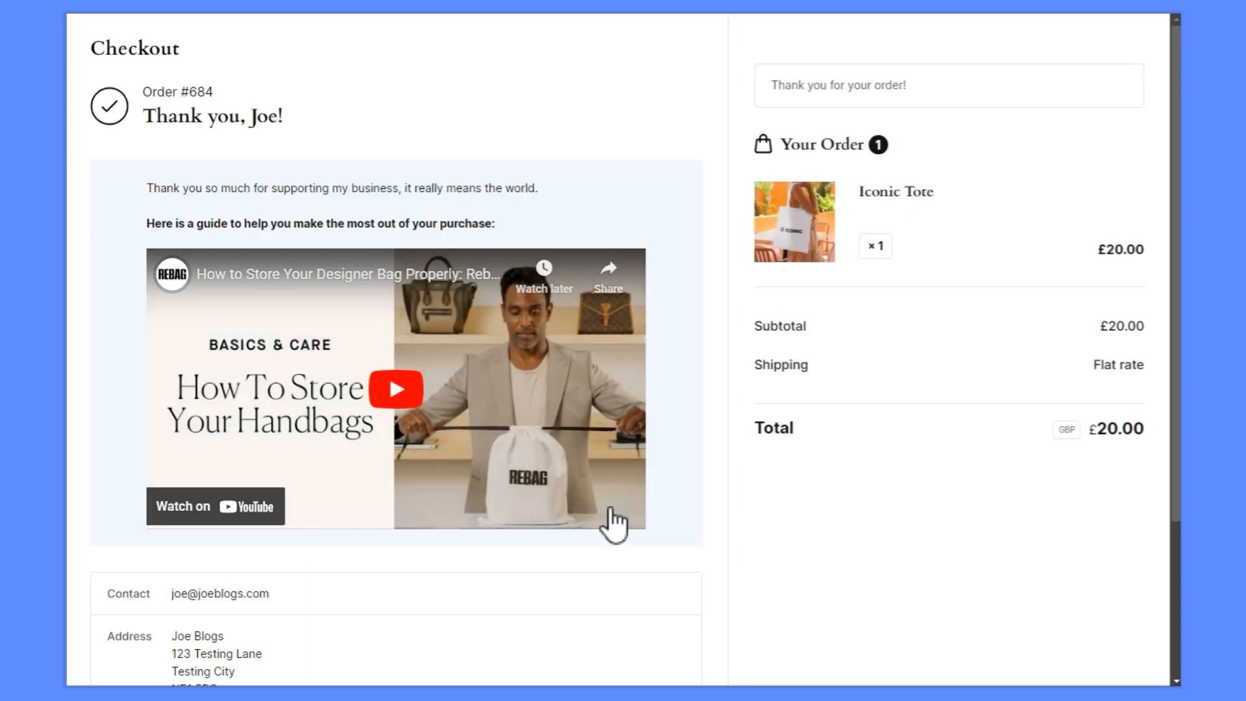
mouse_move(560, 505)
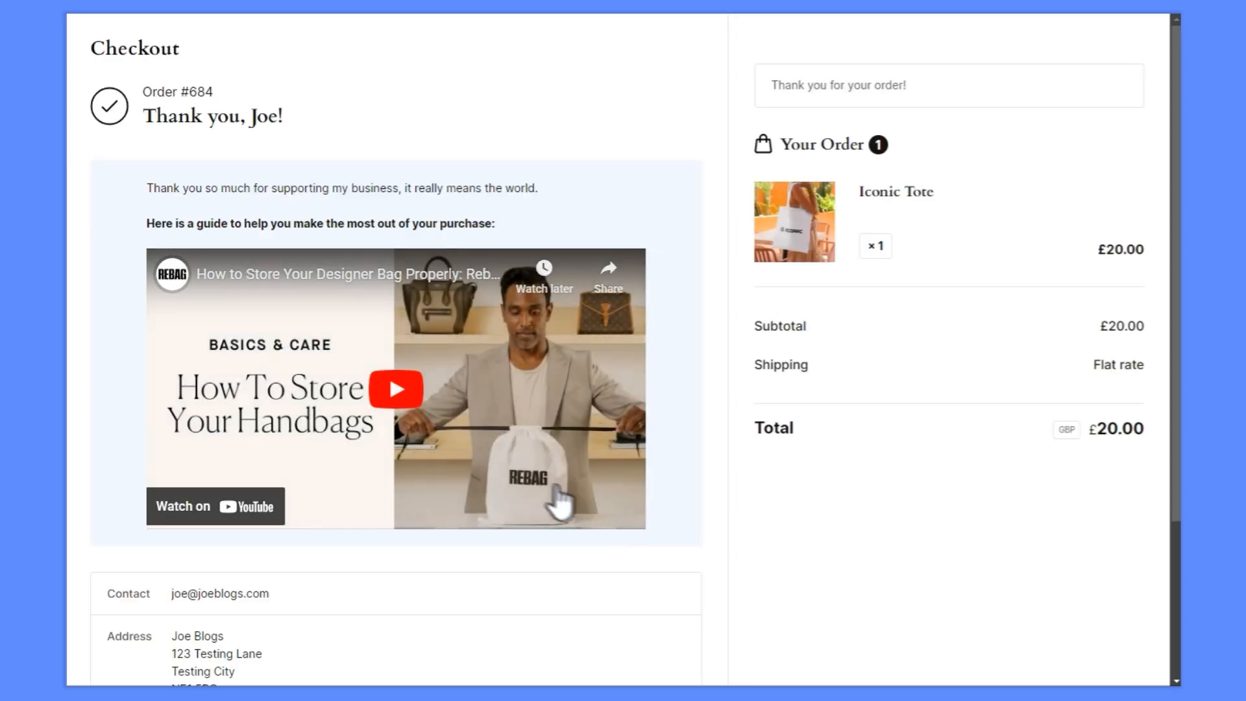
left_click(396, 390)
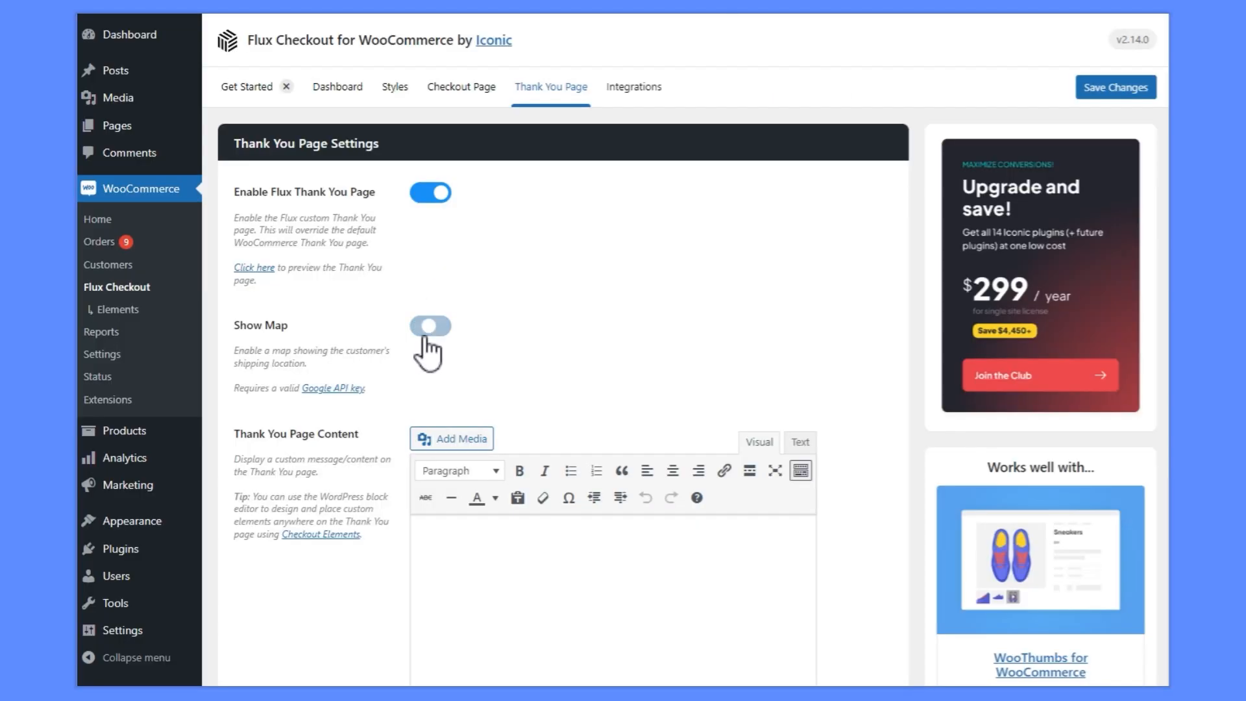
- Enable Show Map on the Thank You Page, then begin a new Element with a first pattern
left_click(430, 325)
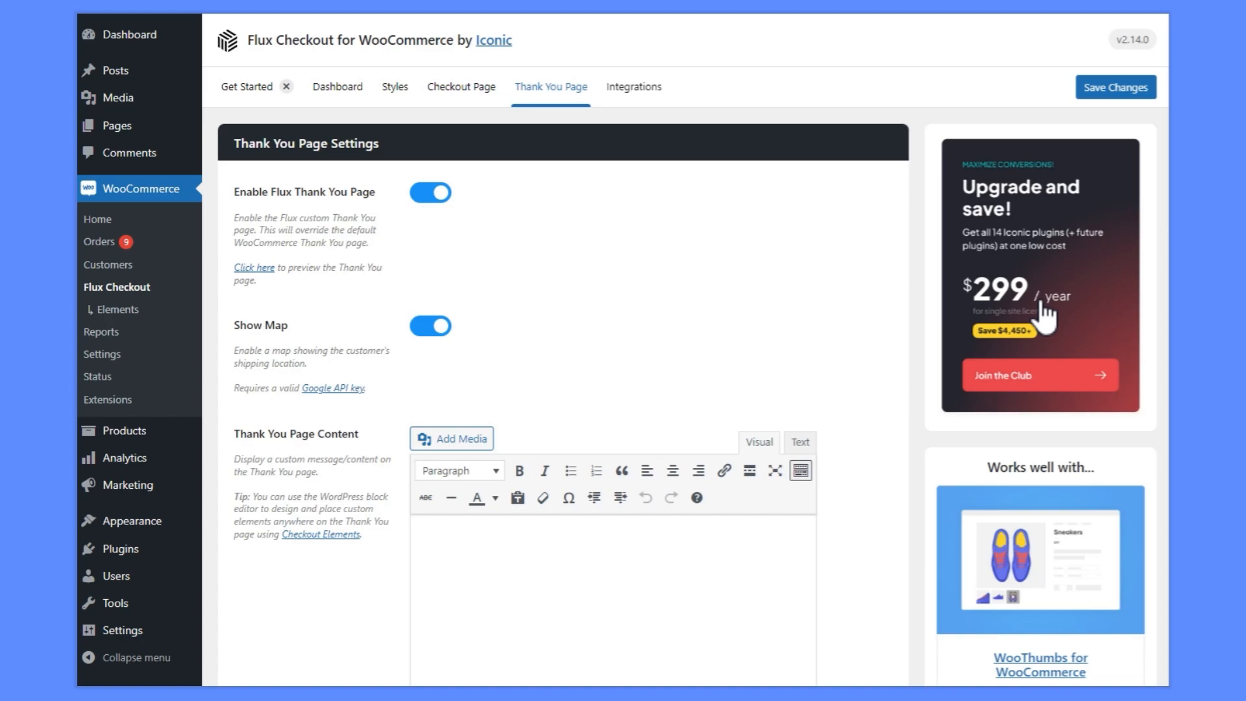
left_click(255, 266)
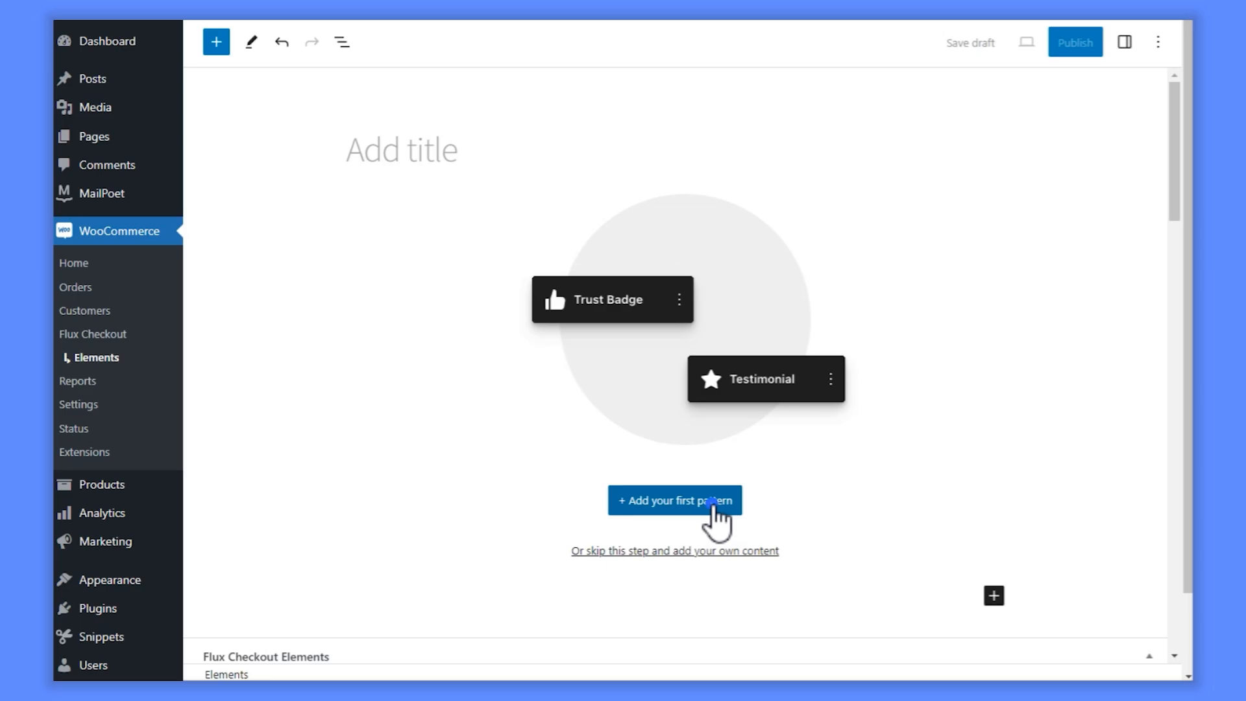
left_click(674, 500)
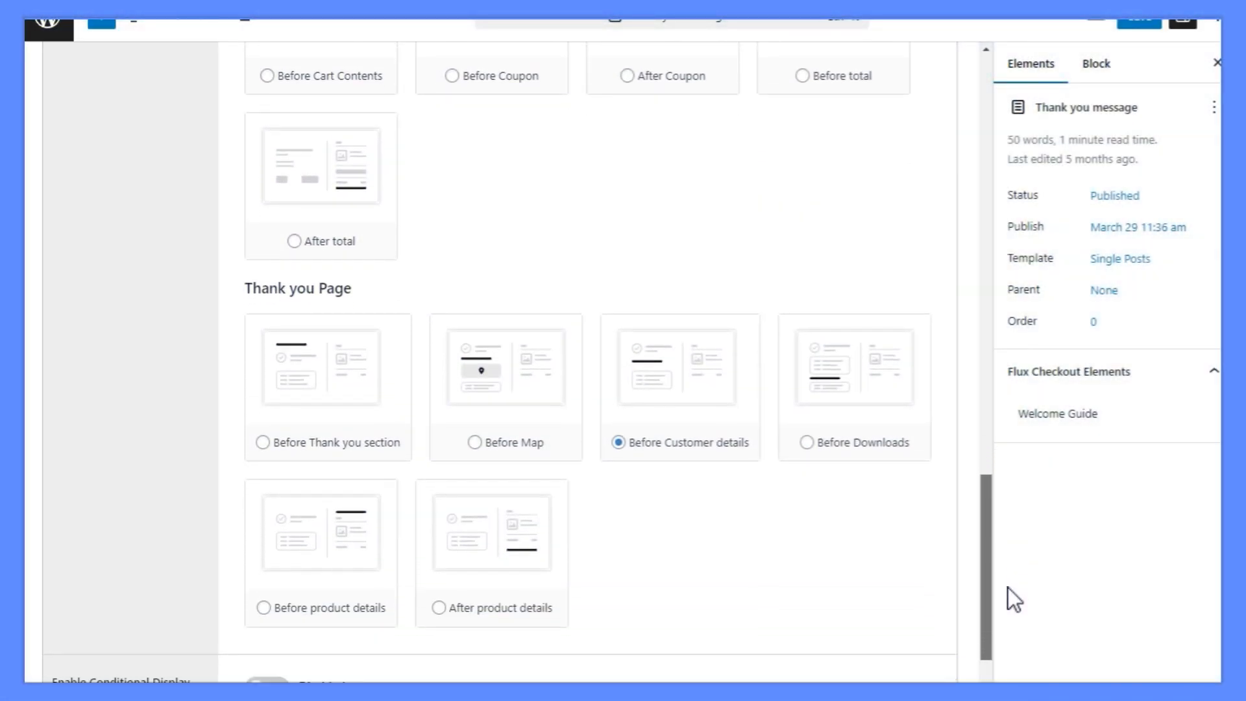
- Enable conditional display with a Product 'is in cart' rule, searching 'woo' for a product
scroll("down", 3)
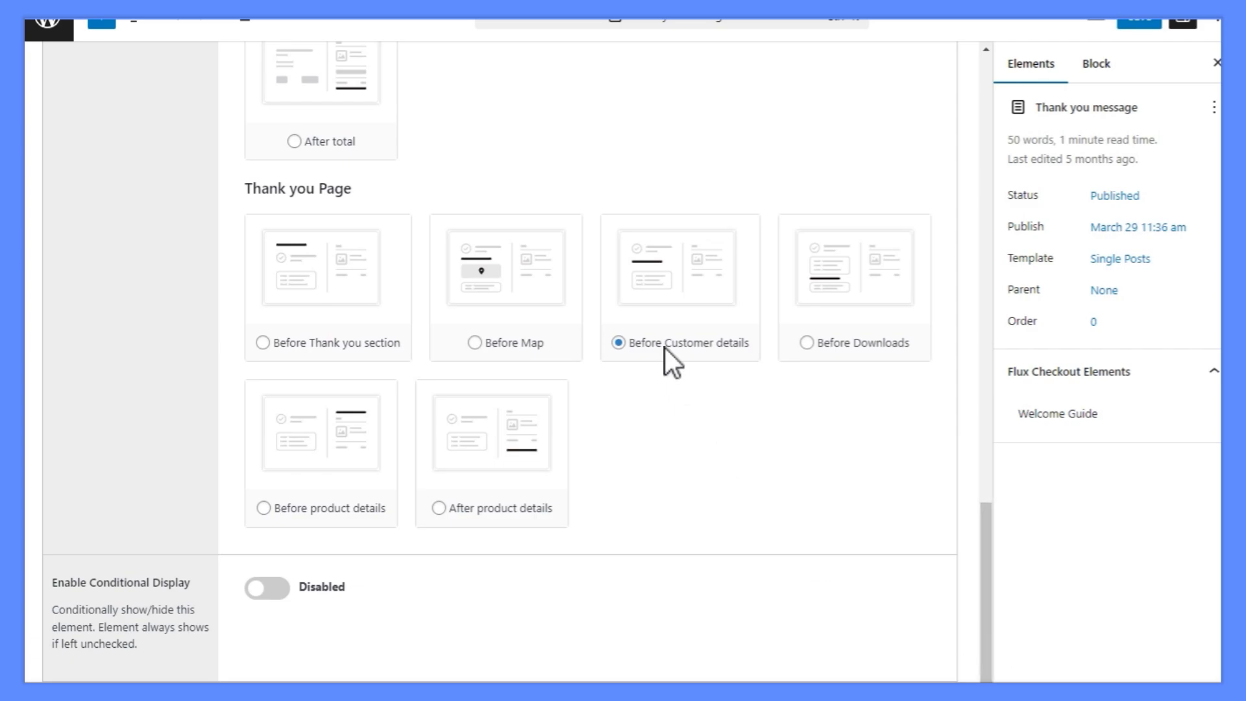
mouse_move(722, 385)
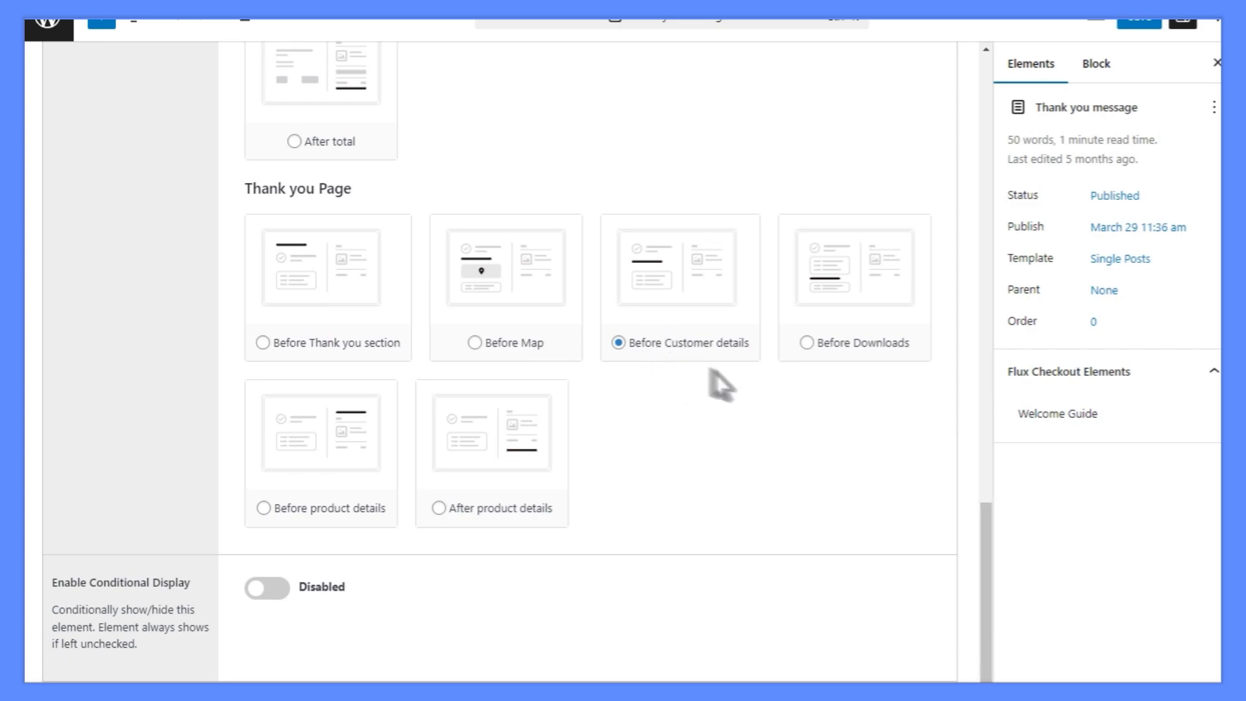
mouse_move(427, 624)
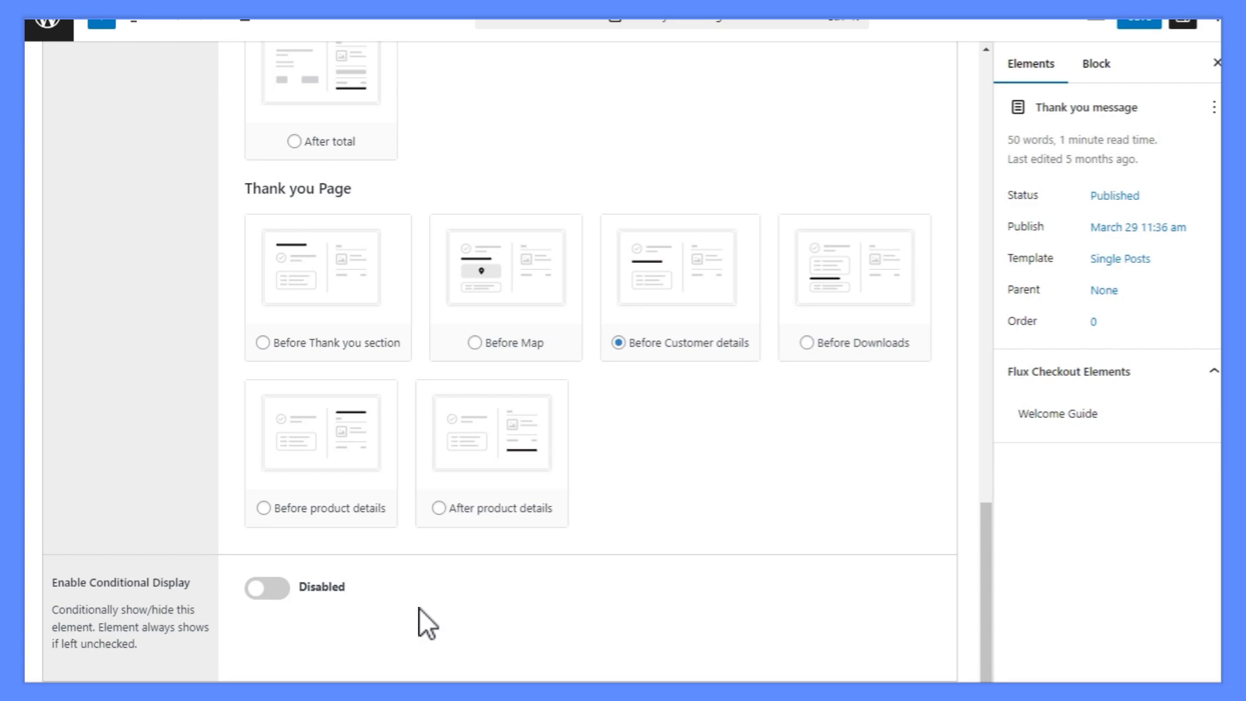
left_click(266, 587)
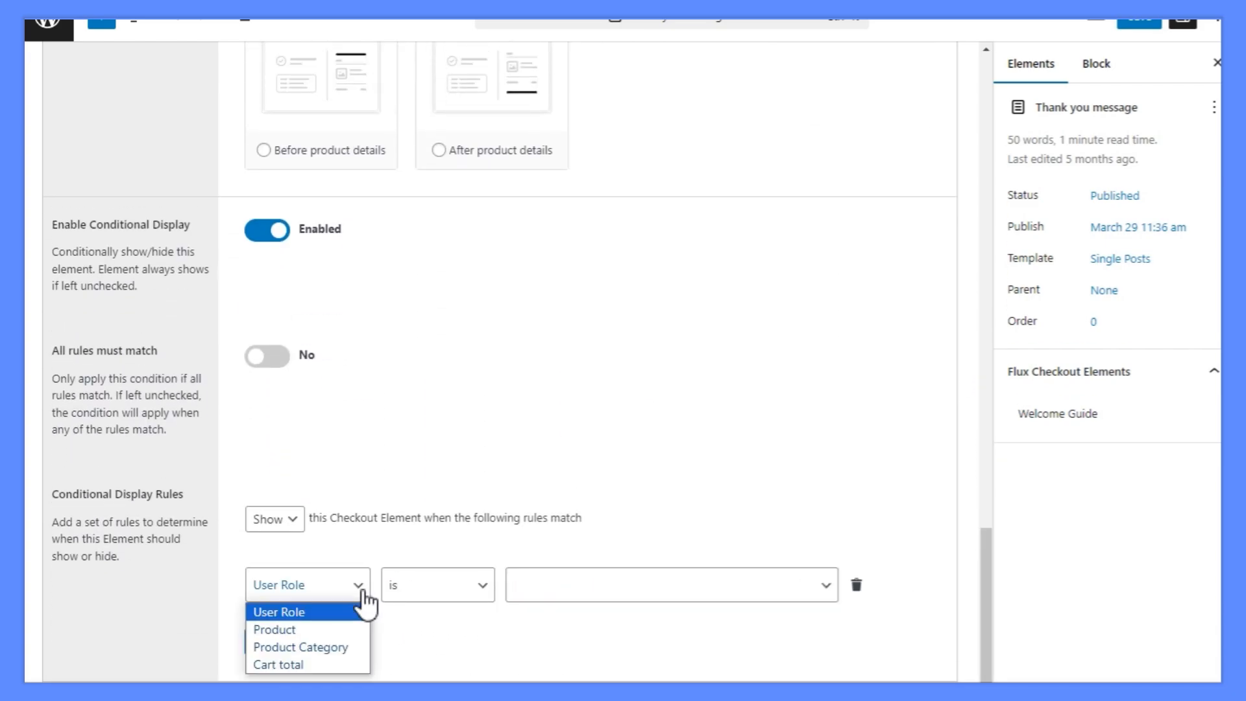
mouse_move(274, 629)
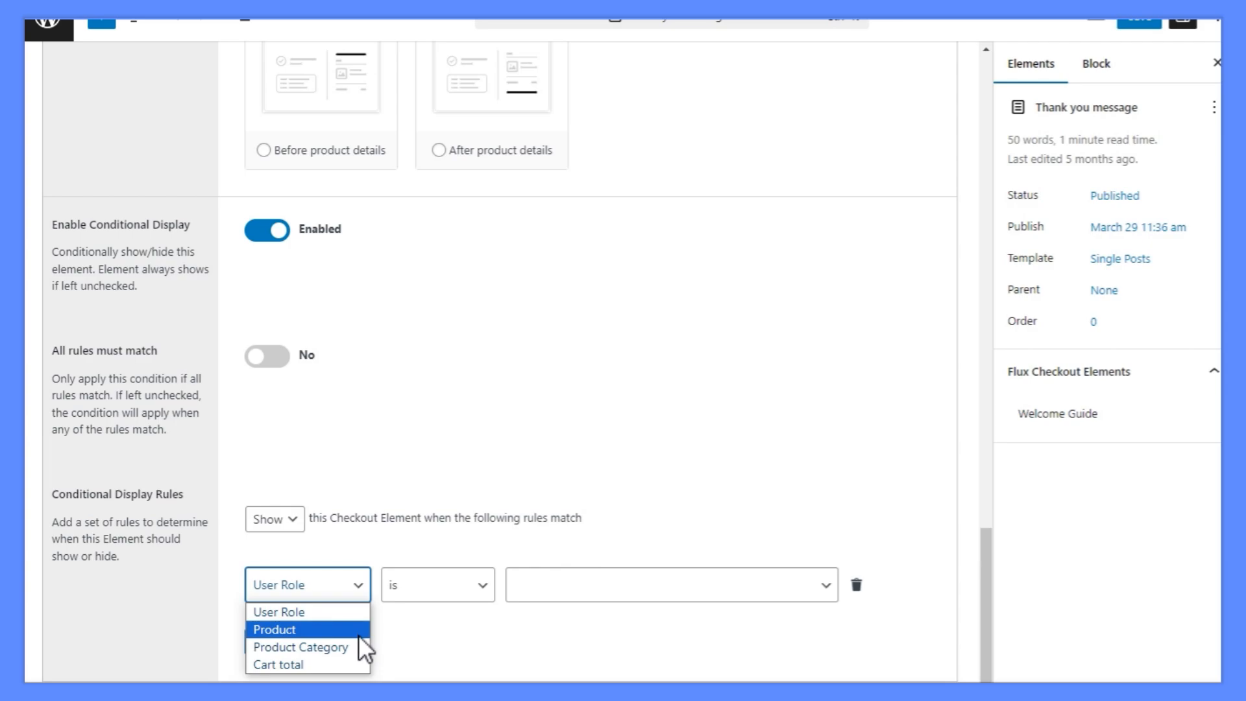
left_click(276, 629)
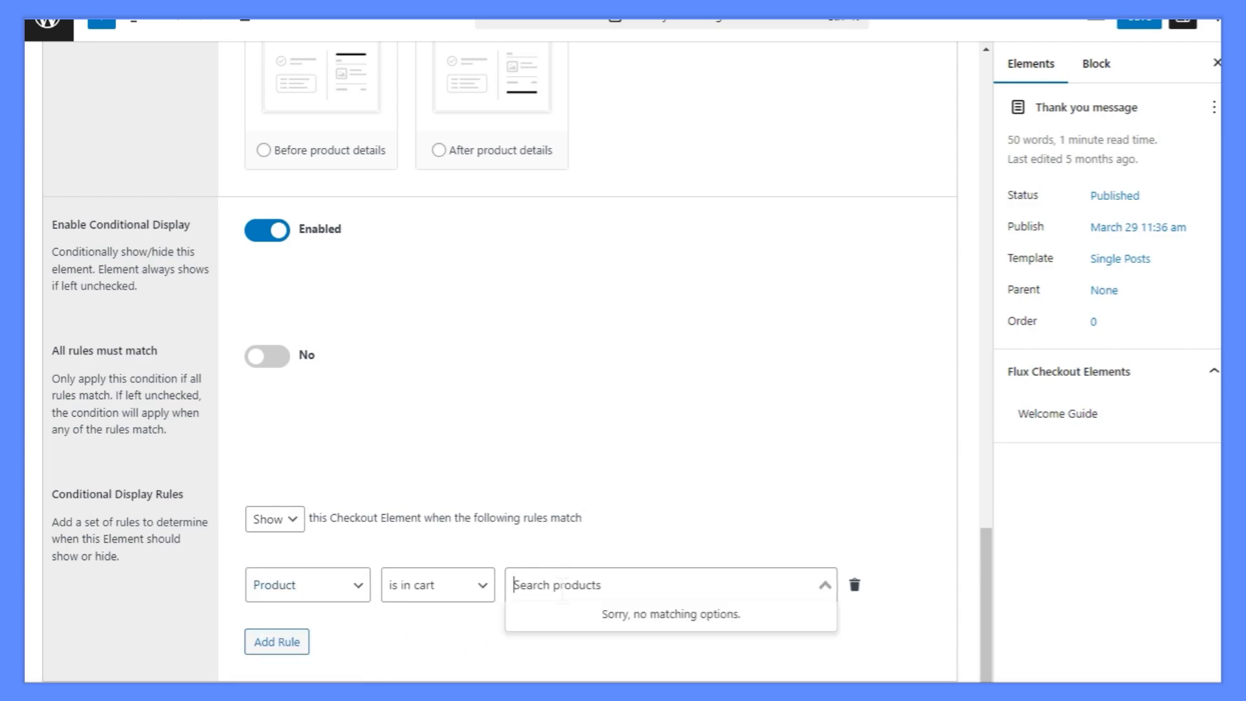
type("woo")
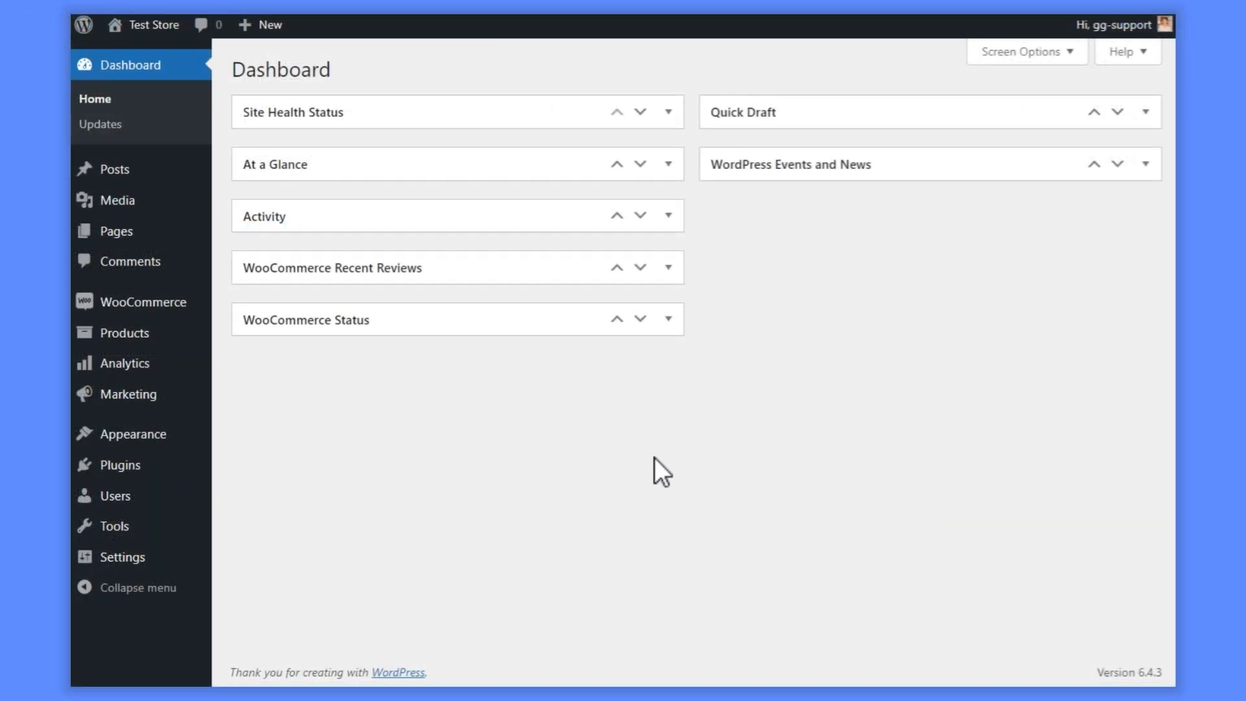
mouse_move(146, 301)
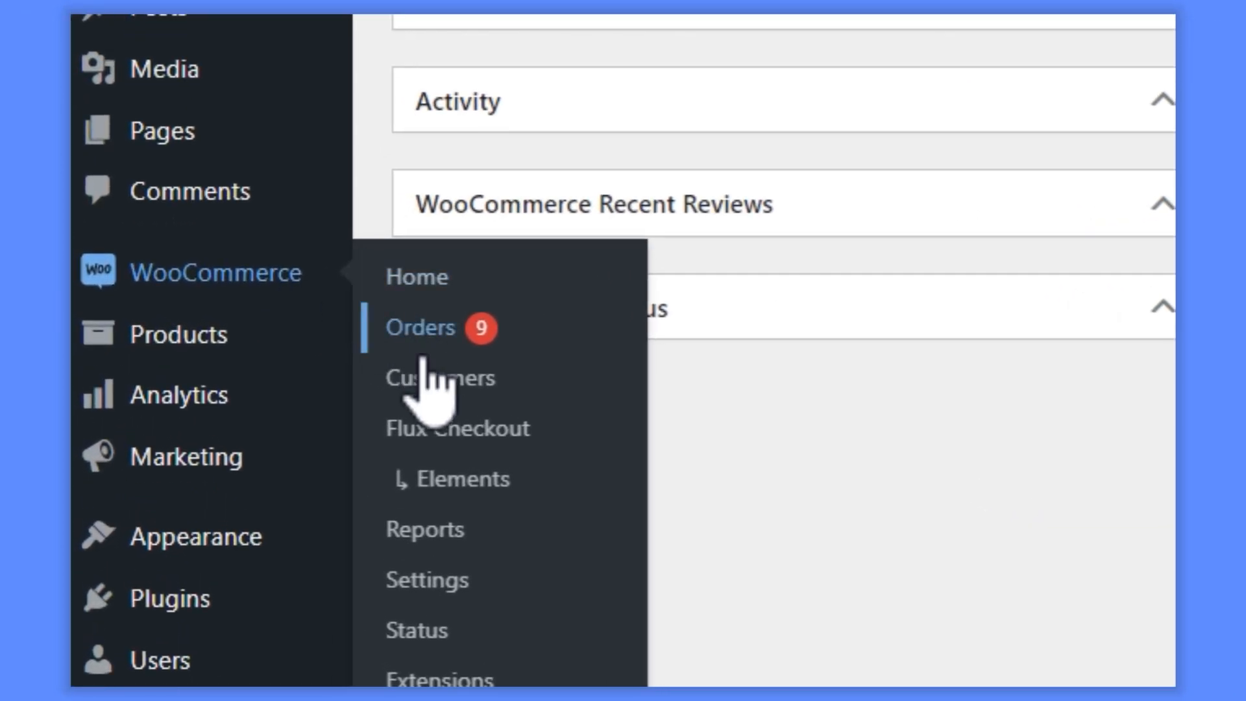
left_click(457, 428)
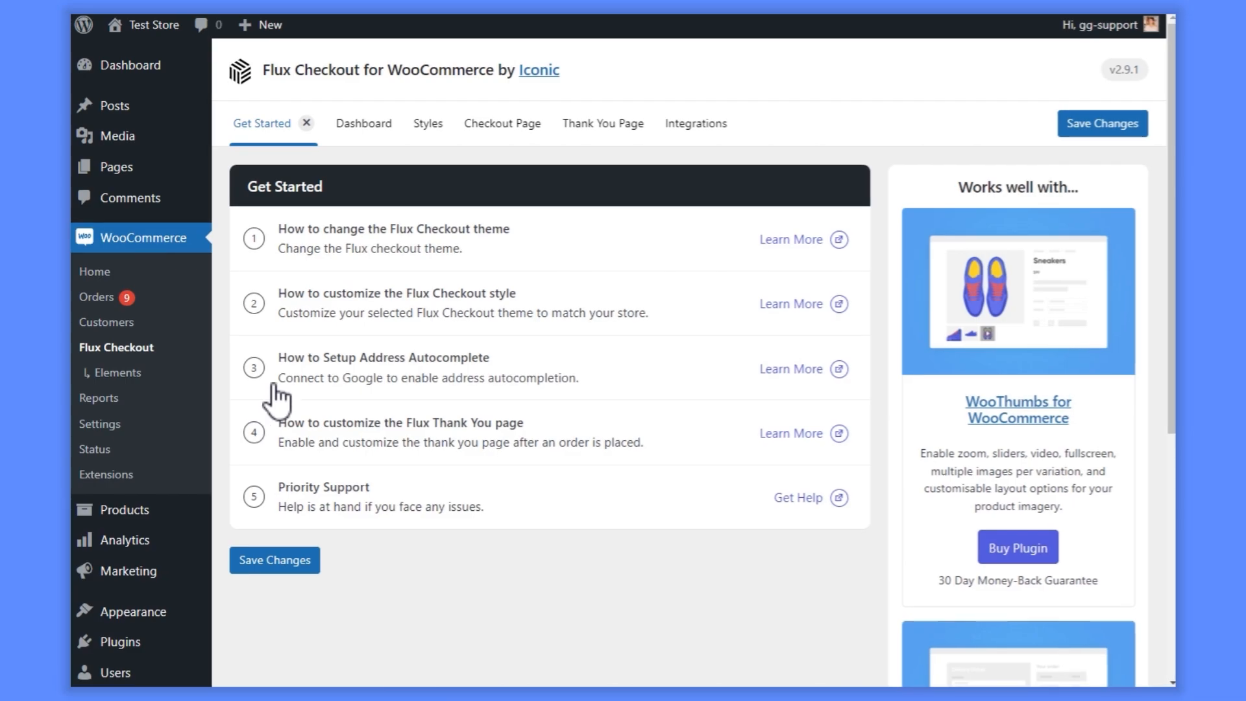
left_click(427, 124)
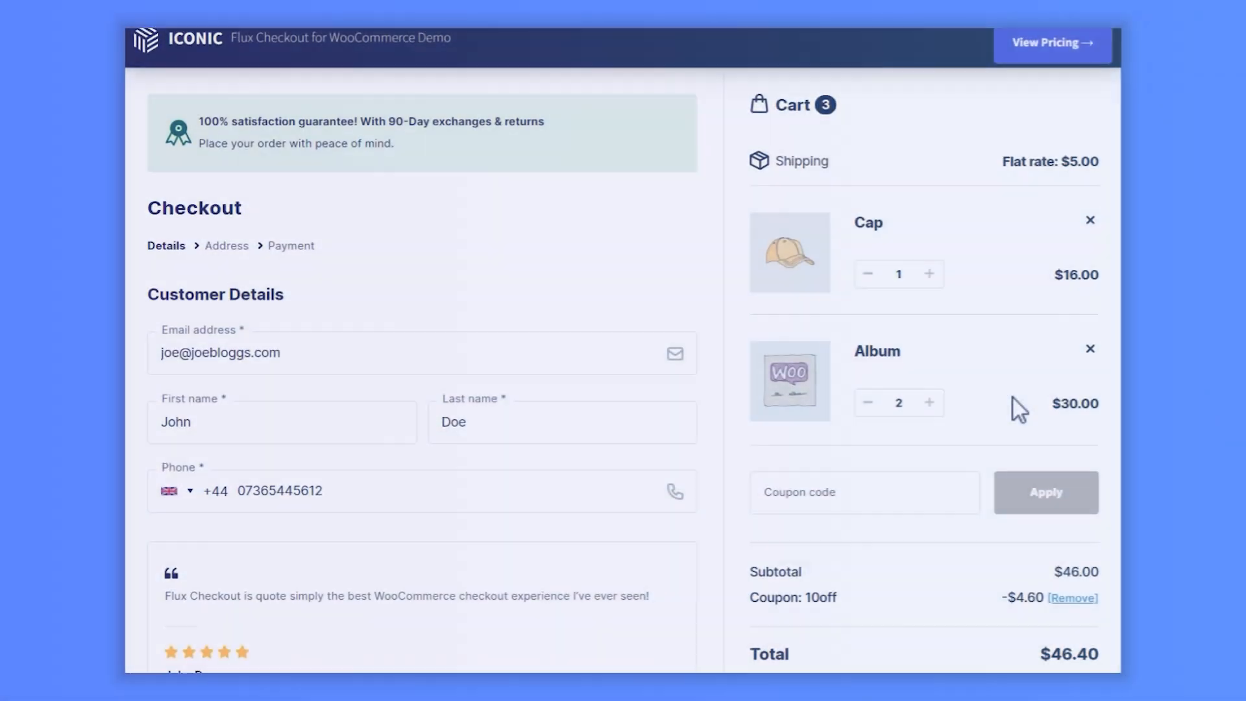
scroll("down", 3)
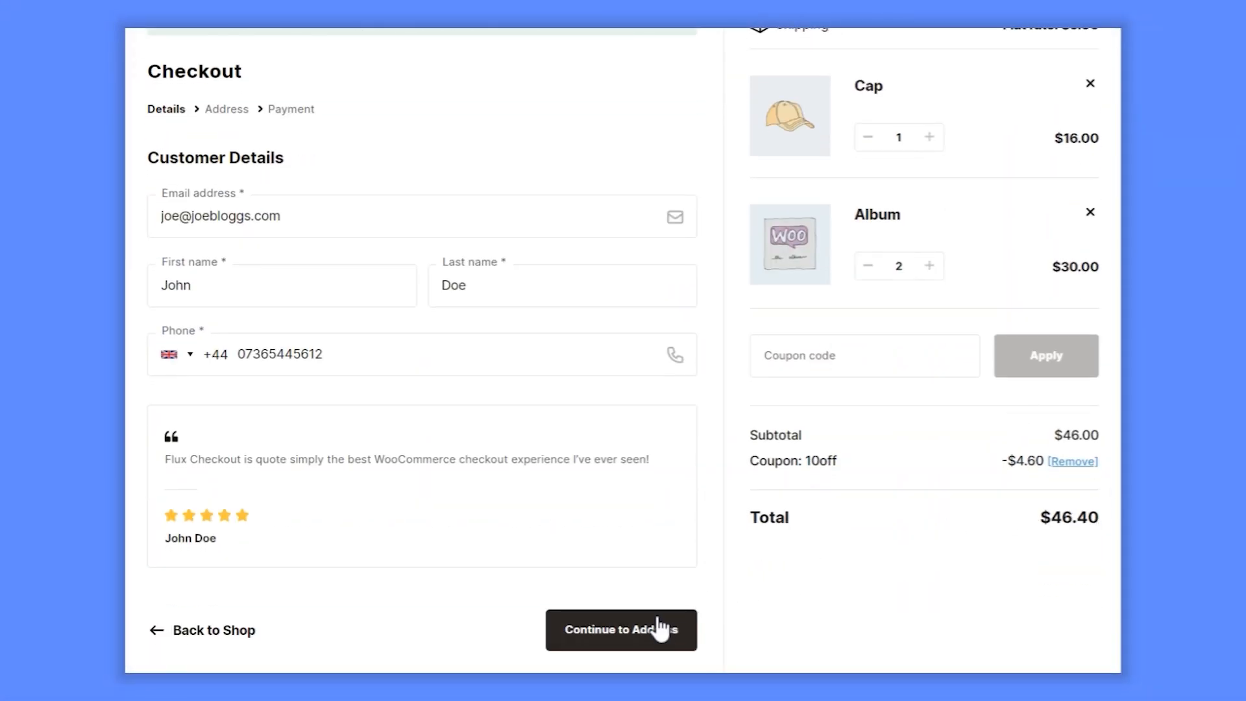
left_click(620, 629)
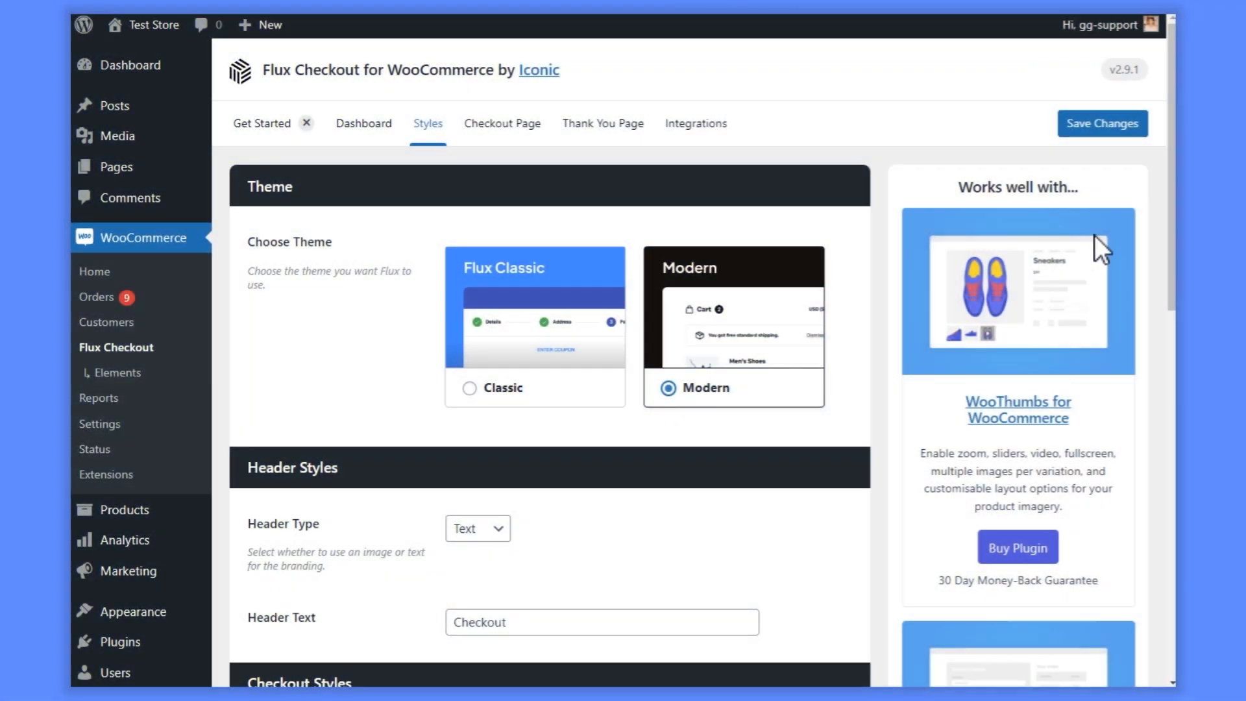
- Scroll through the Checkout Styles colour settings beneath the Modern theme choice
scroll("down", 3)
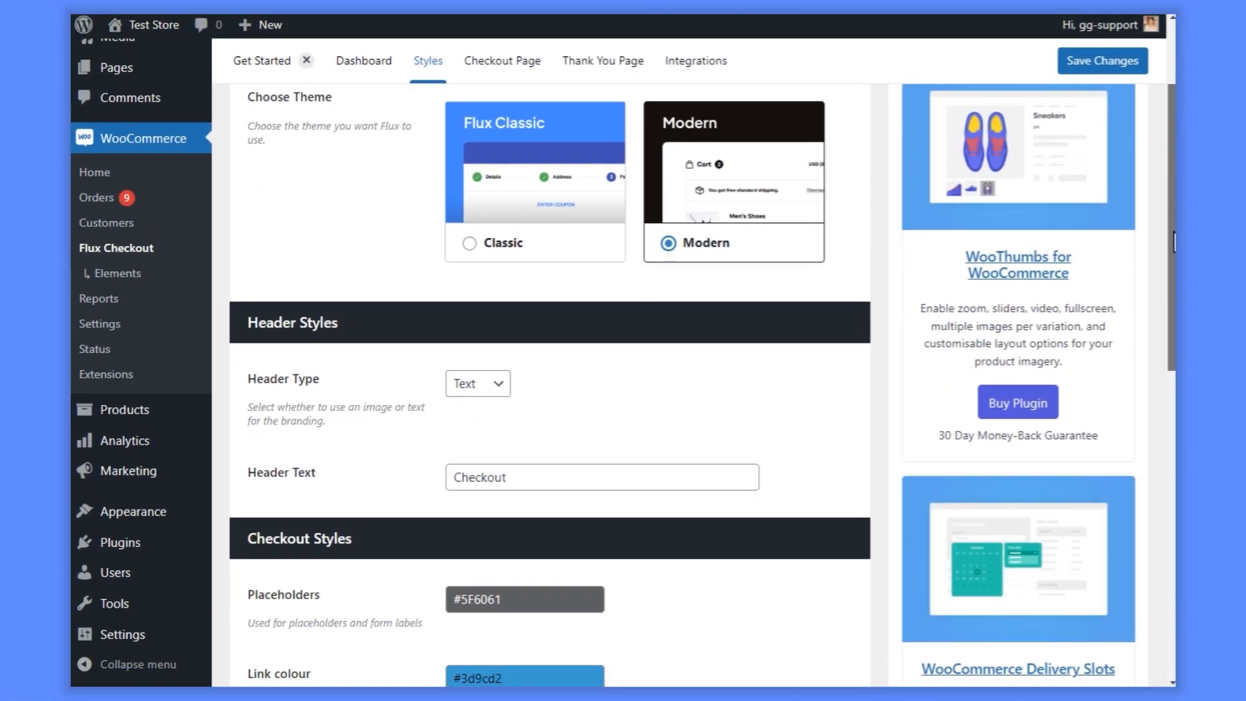
scroll("down", 3)
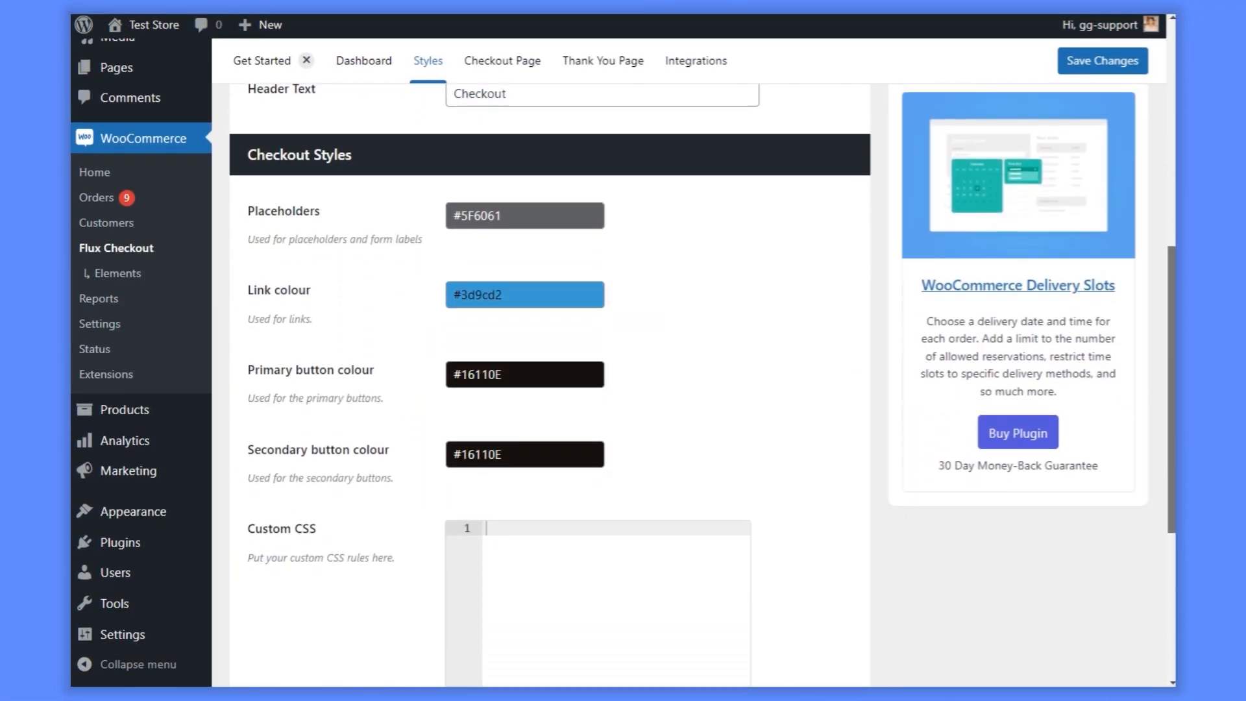
scroll("down", 3)
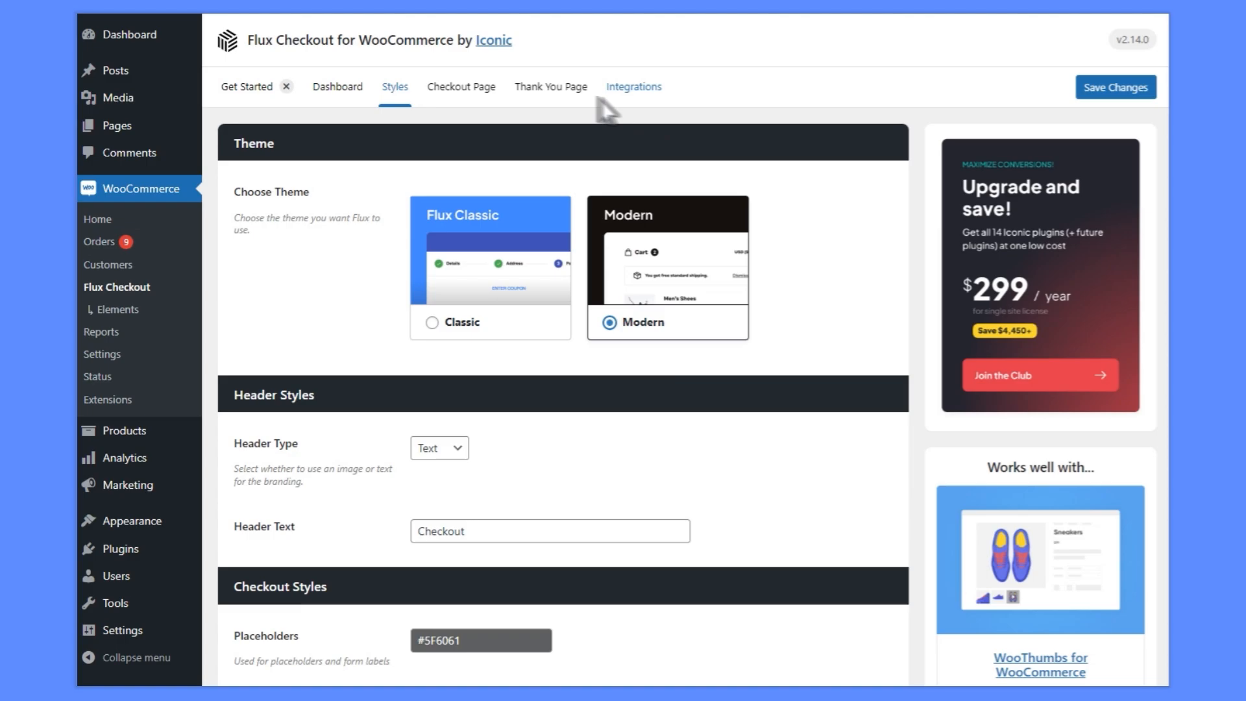
- Enable the Flux Thank You Page and Show Map toggles
left_click(549, 86)
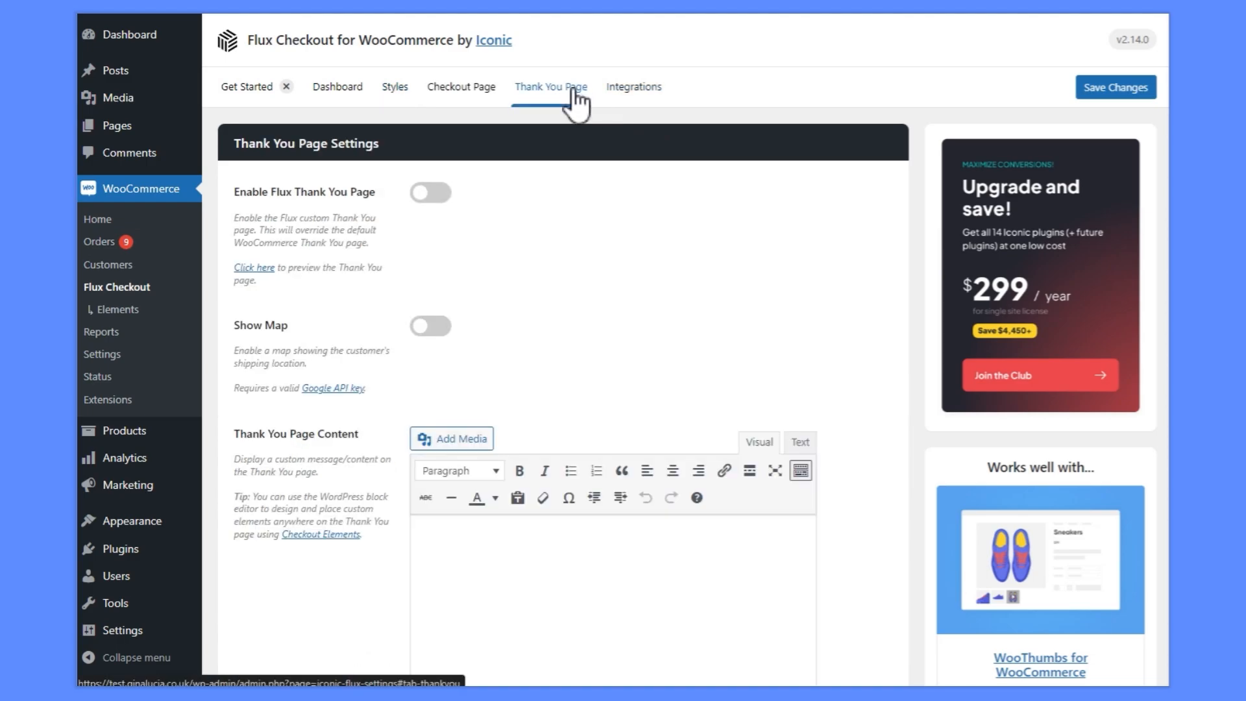
mouse_move(544, 160)
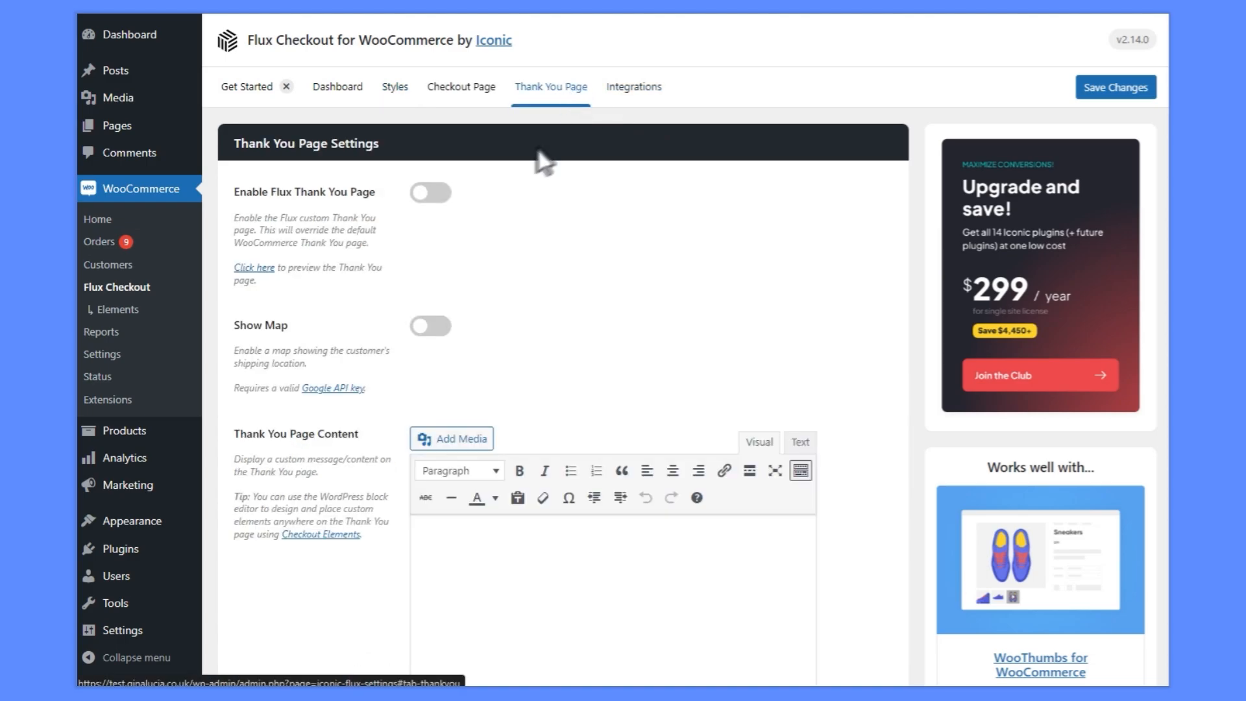
left_click(429, 192)
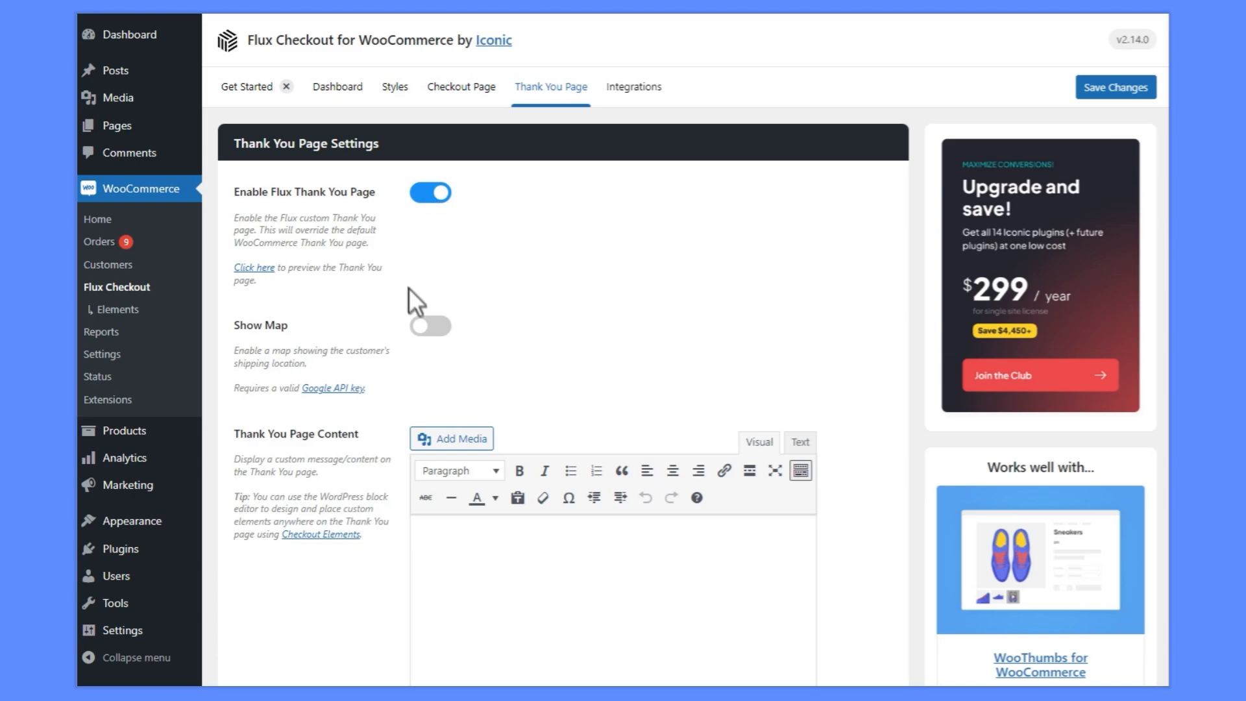
left_click(429, 326)
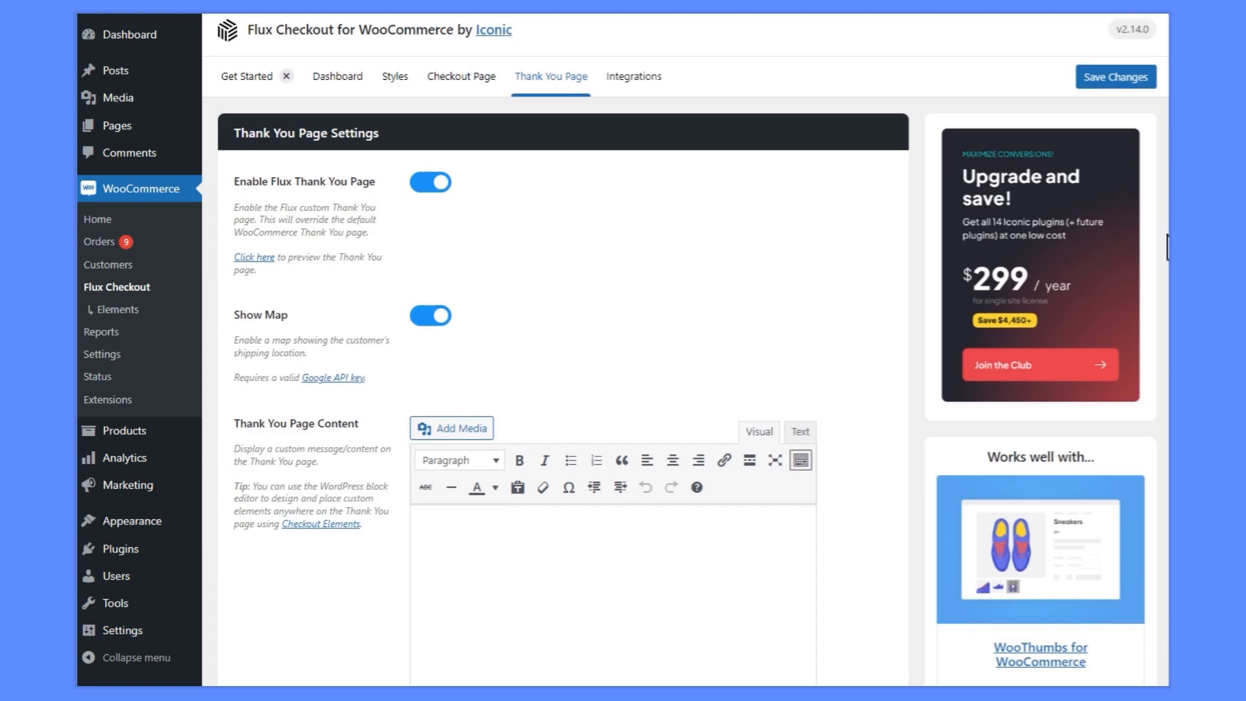
- Type 'Thank you for your or' into the thank-you page content editor
scroll("down", 3)
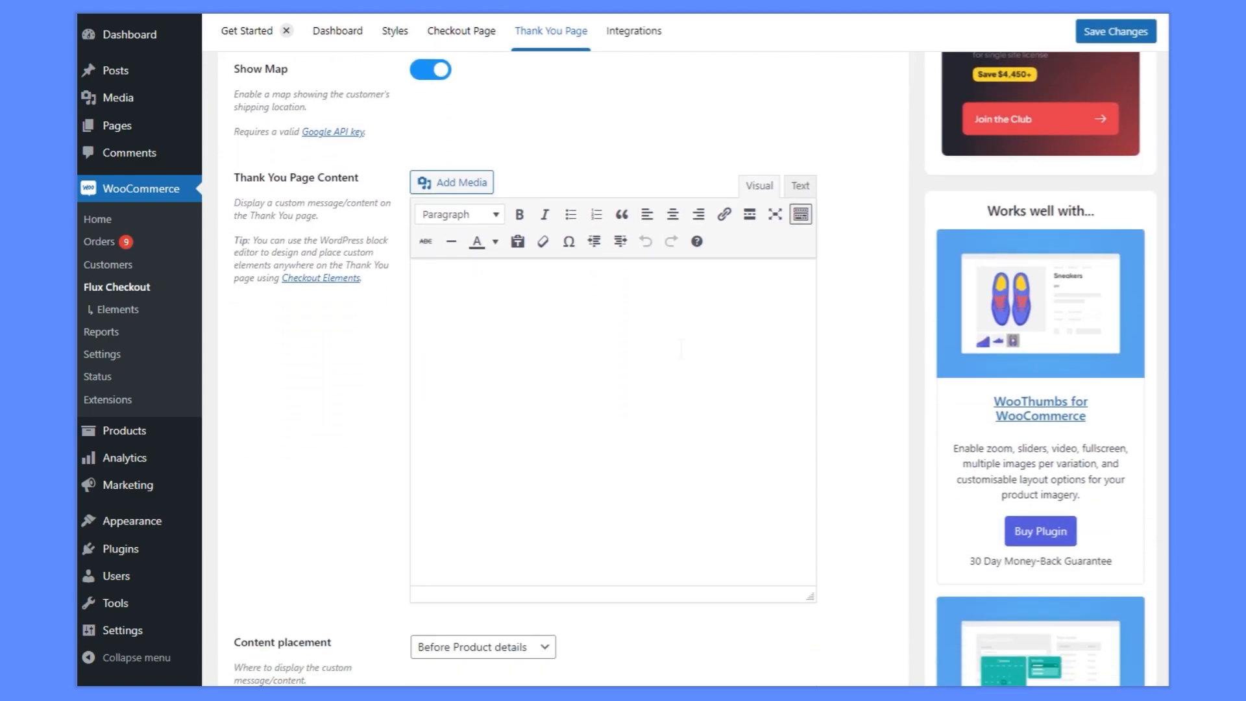
type("Thank")
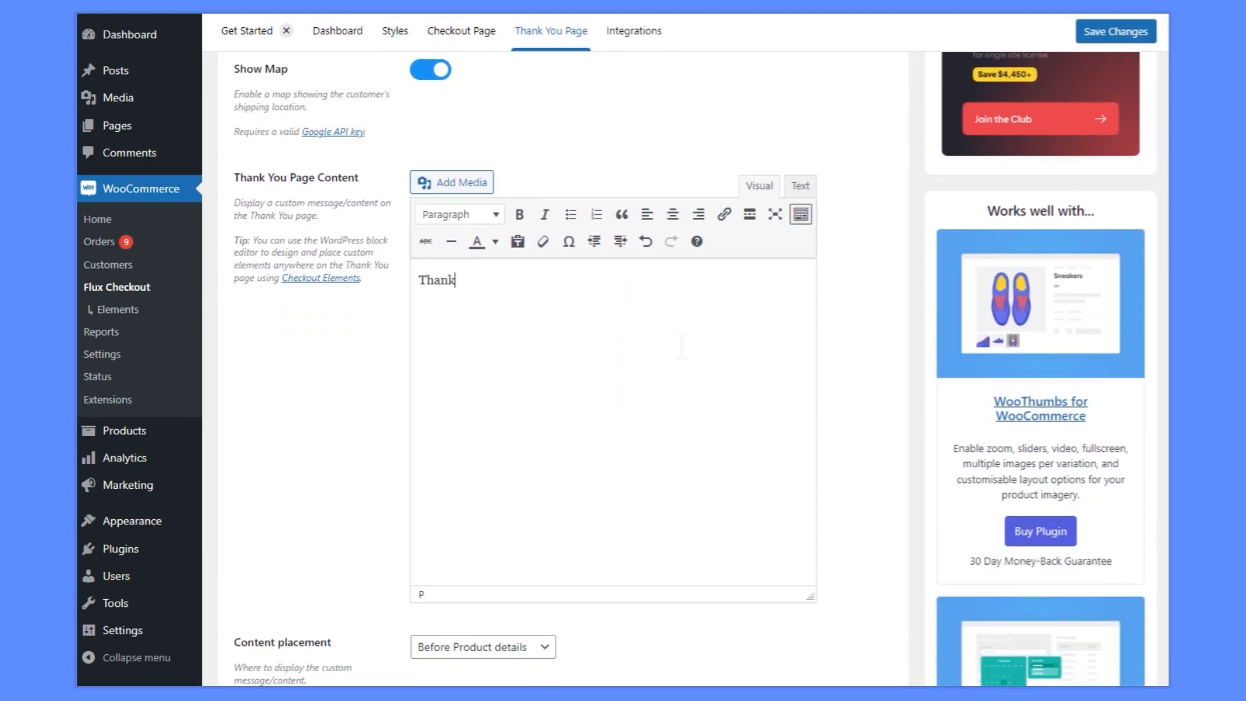
type("you for your or")
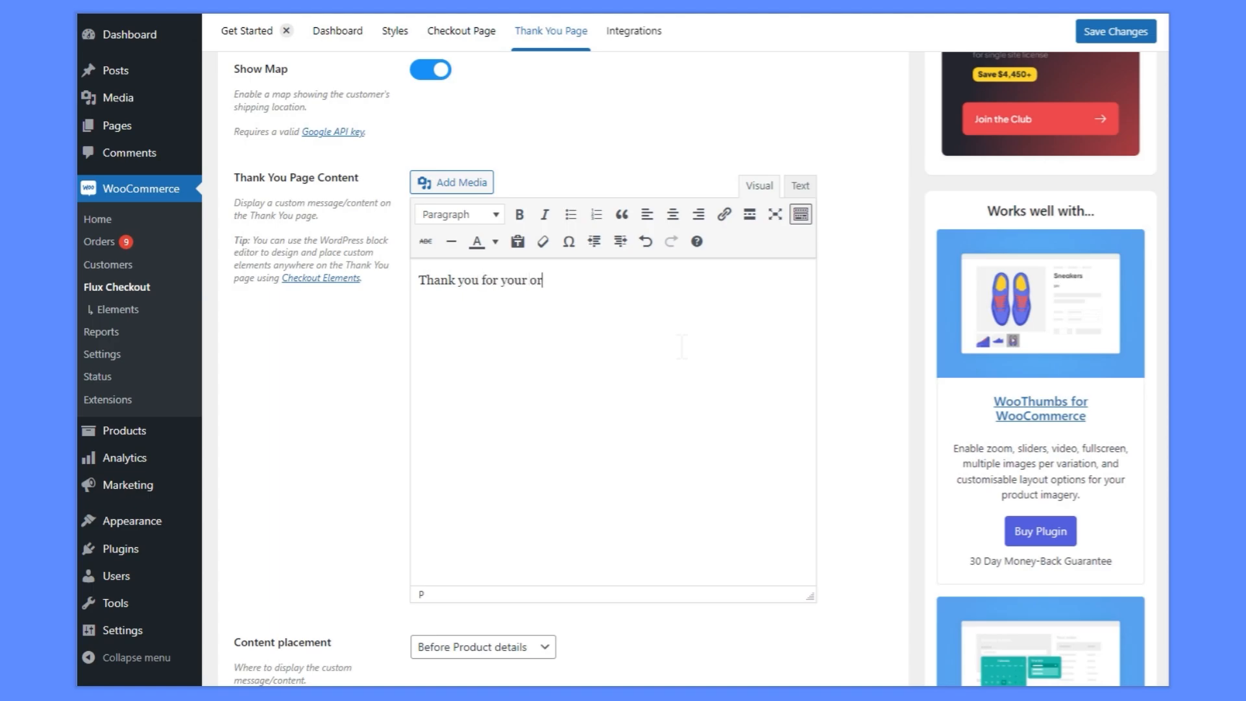
scroll("up", 3)
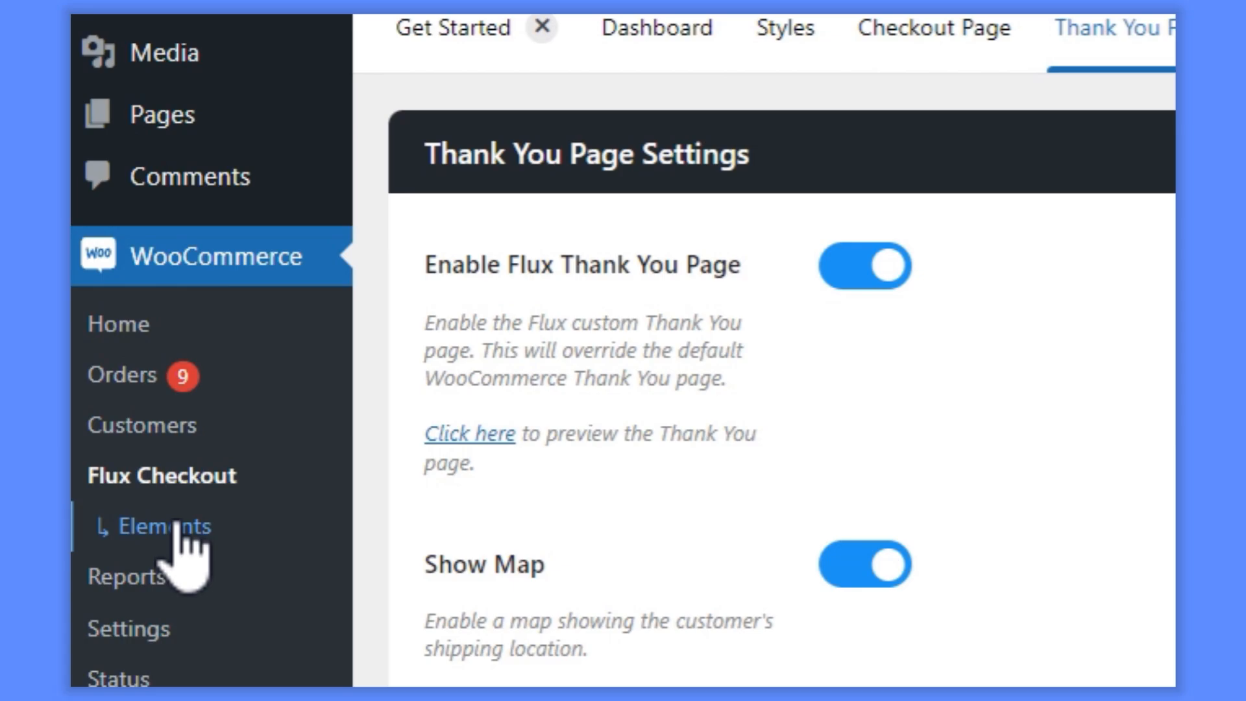
- Go to WooCommerce > Elements and open the 'Thank you message' Element for editing
left_click(163, 527)
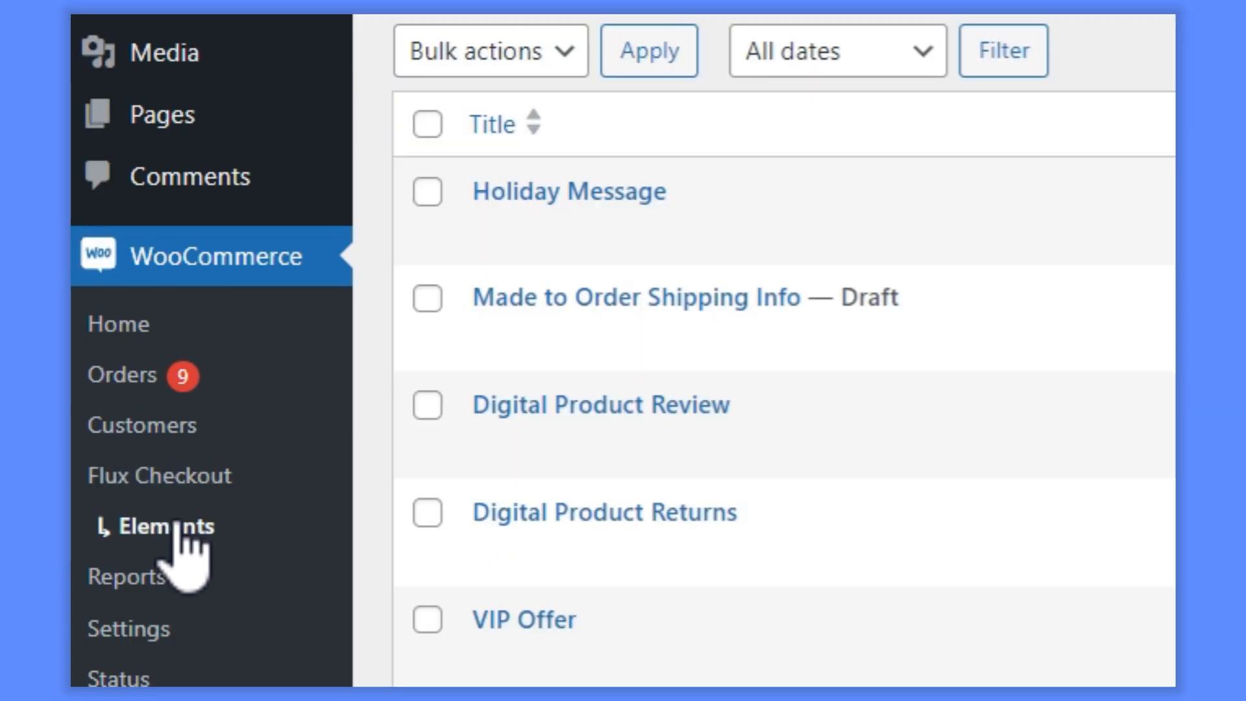
left_click(164, 525)
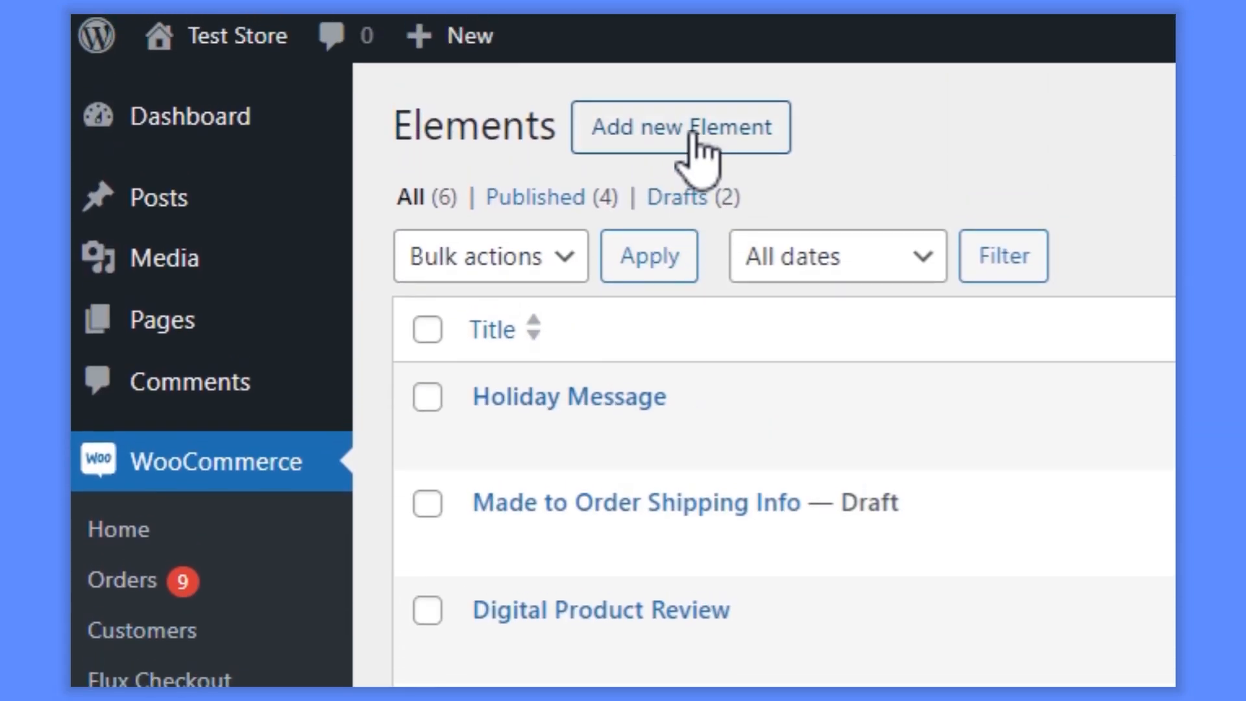
left_click(680, 127)
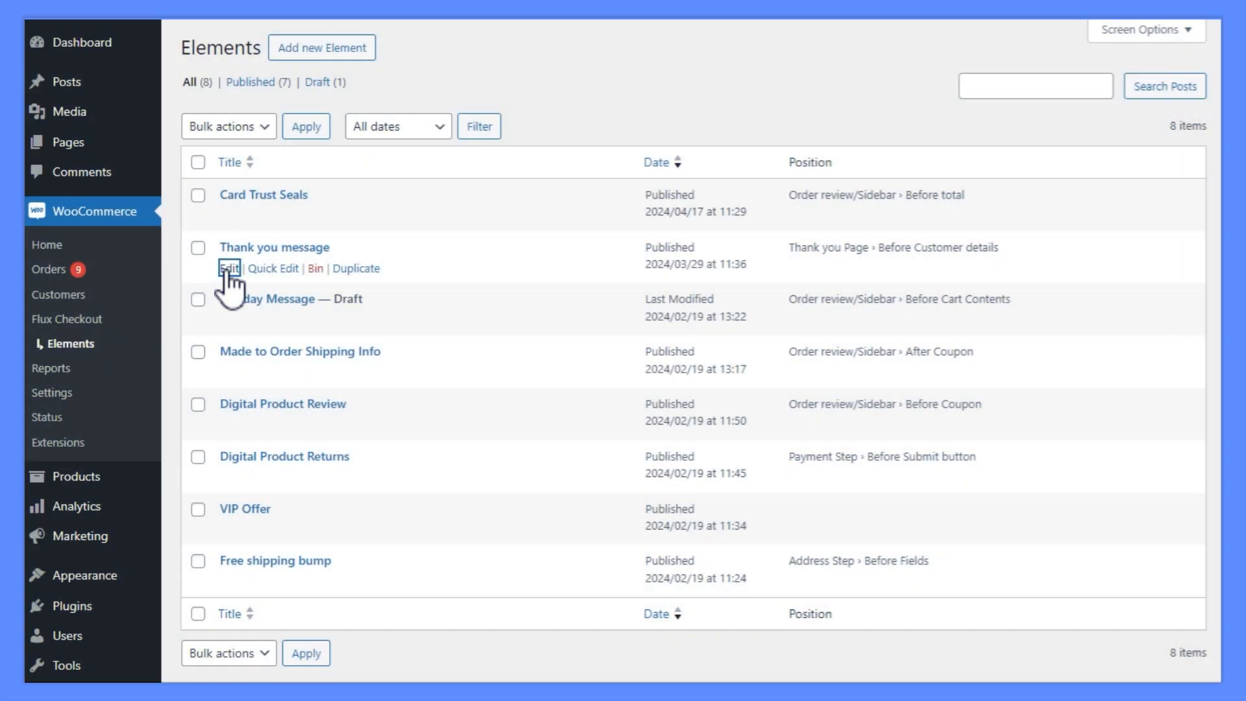
left_click(229, 268)
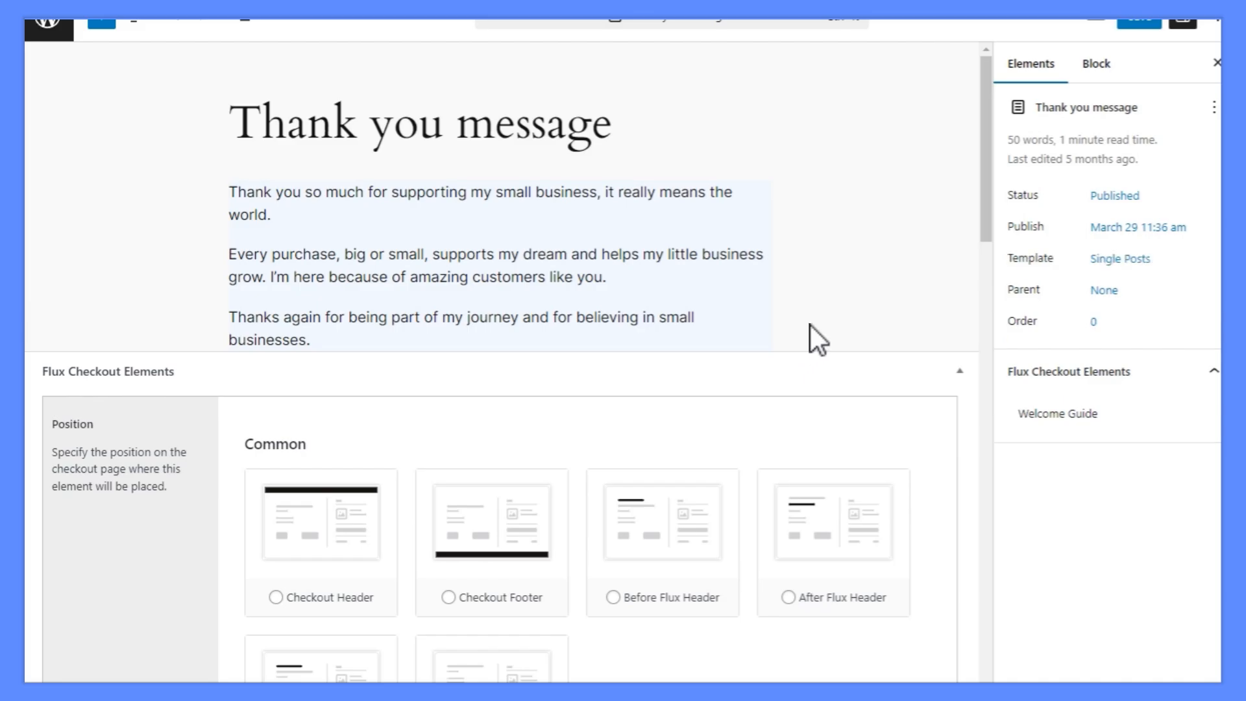
- Add a first conditional display rule, Product is in cart, to the Tutorials and Guides Element
scroll("down", 3)
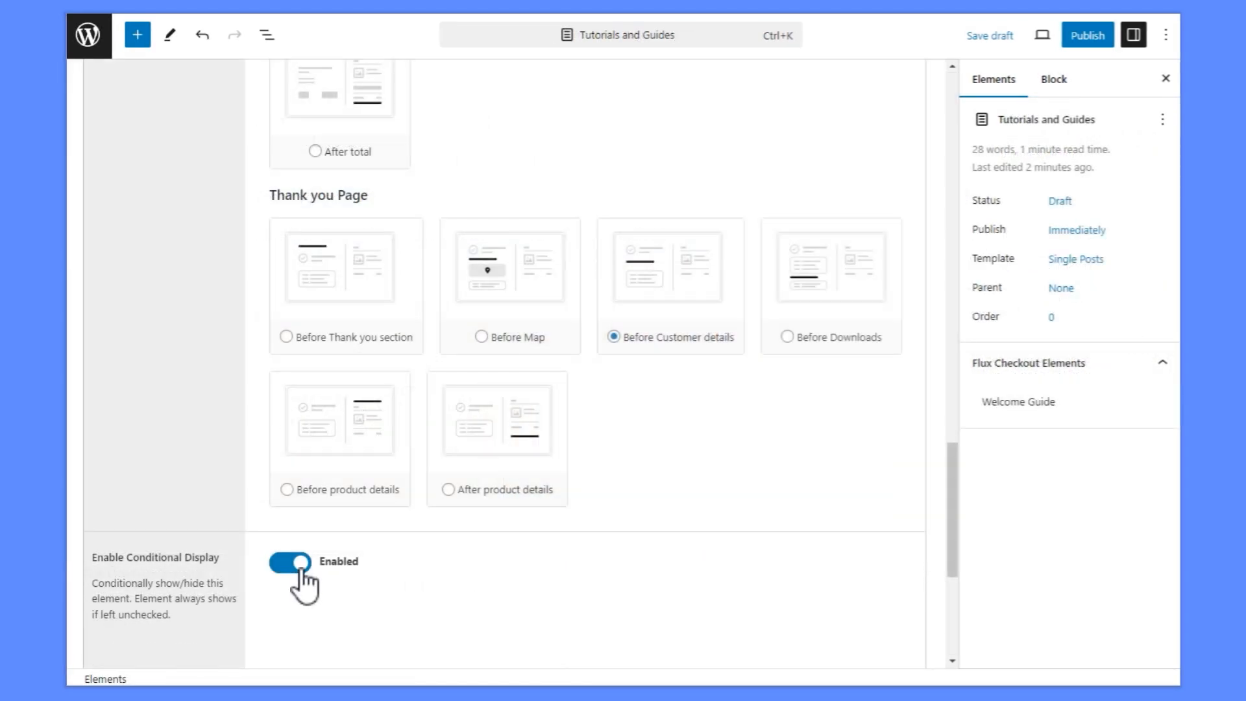
scroll("down", 3)
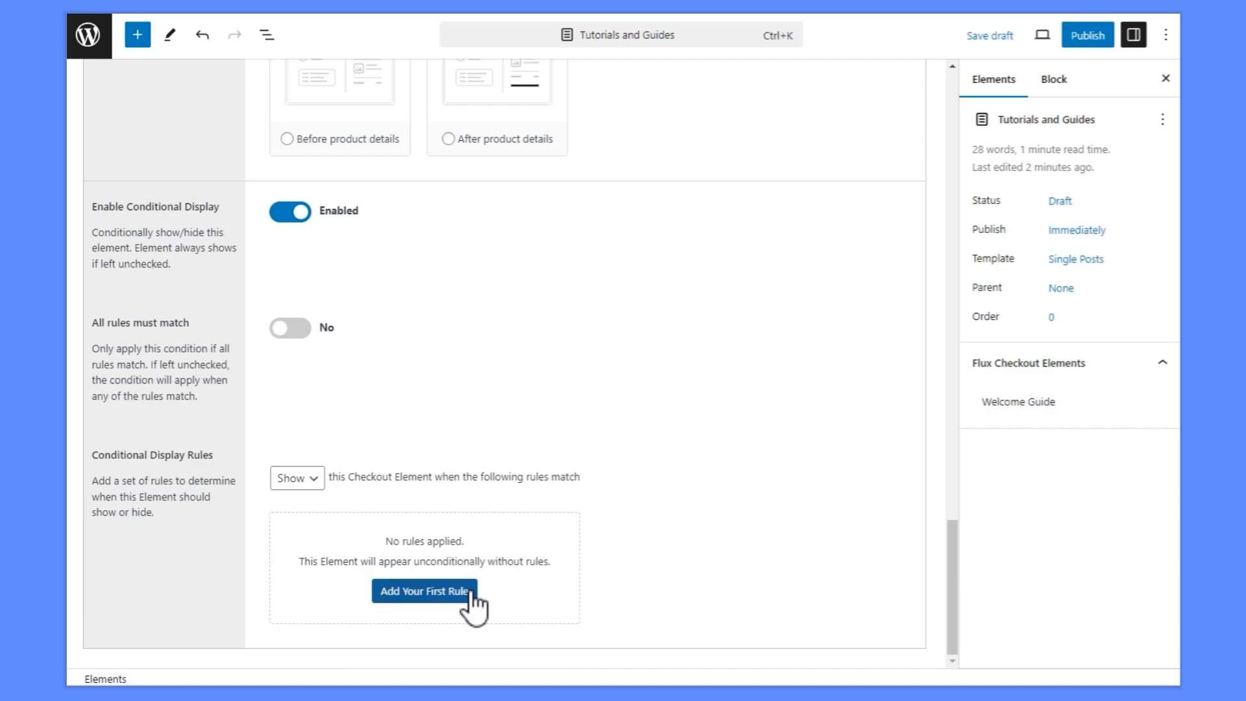
left_click(425, 592)
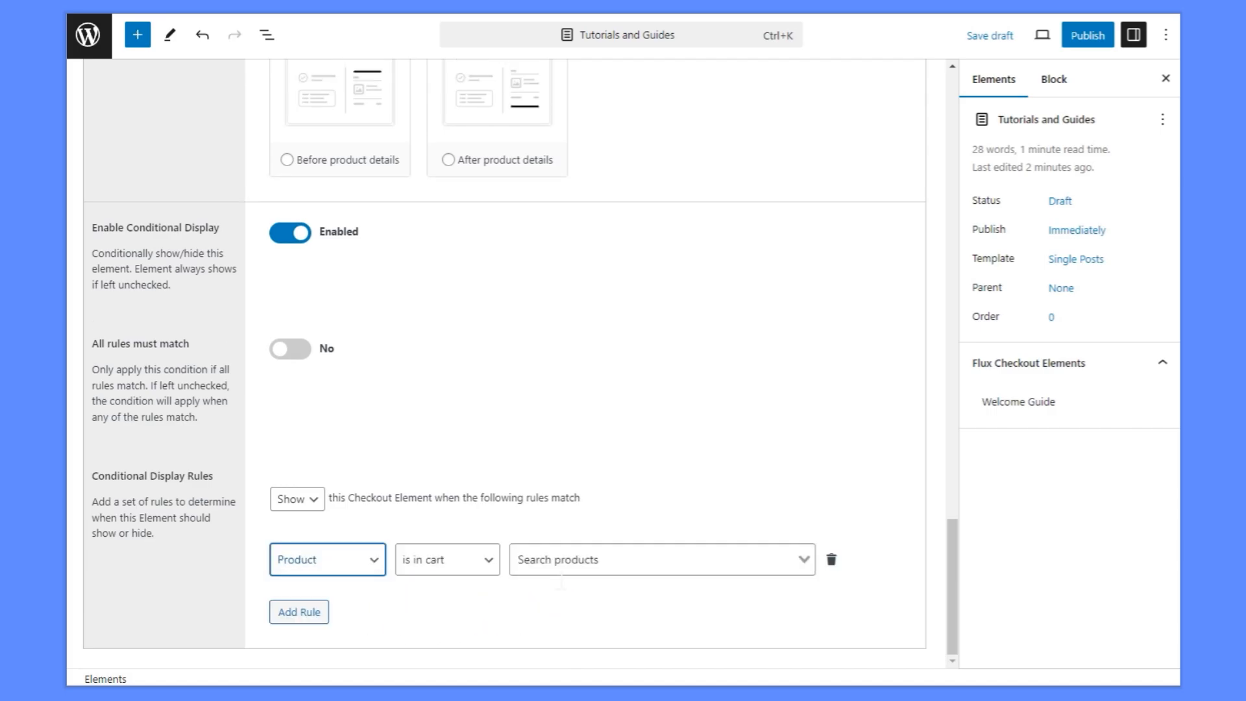
left_click(662, 560)
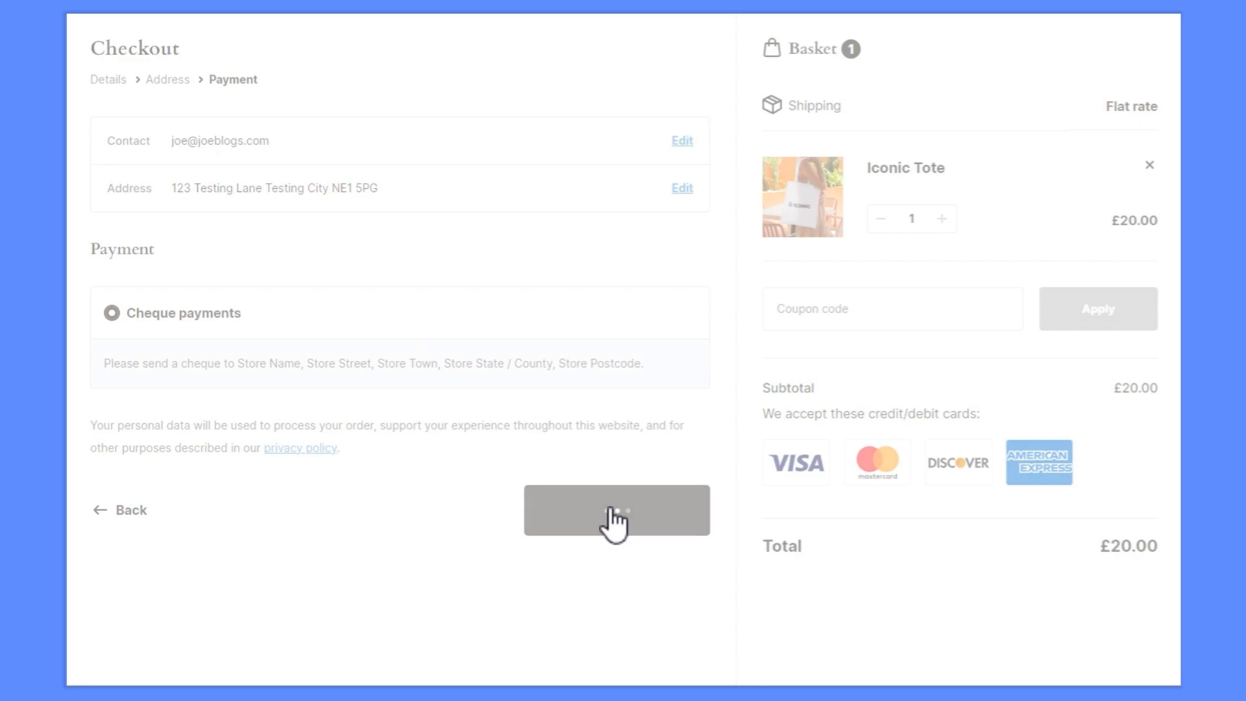
- Pay £20.00 by cheque and play the handbag care video on order #684's thank-you page
left_click(616, 510)
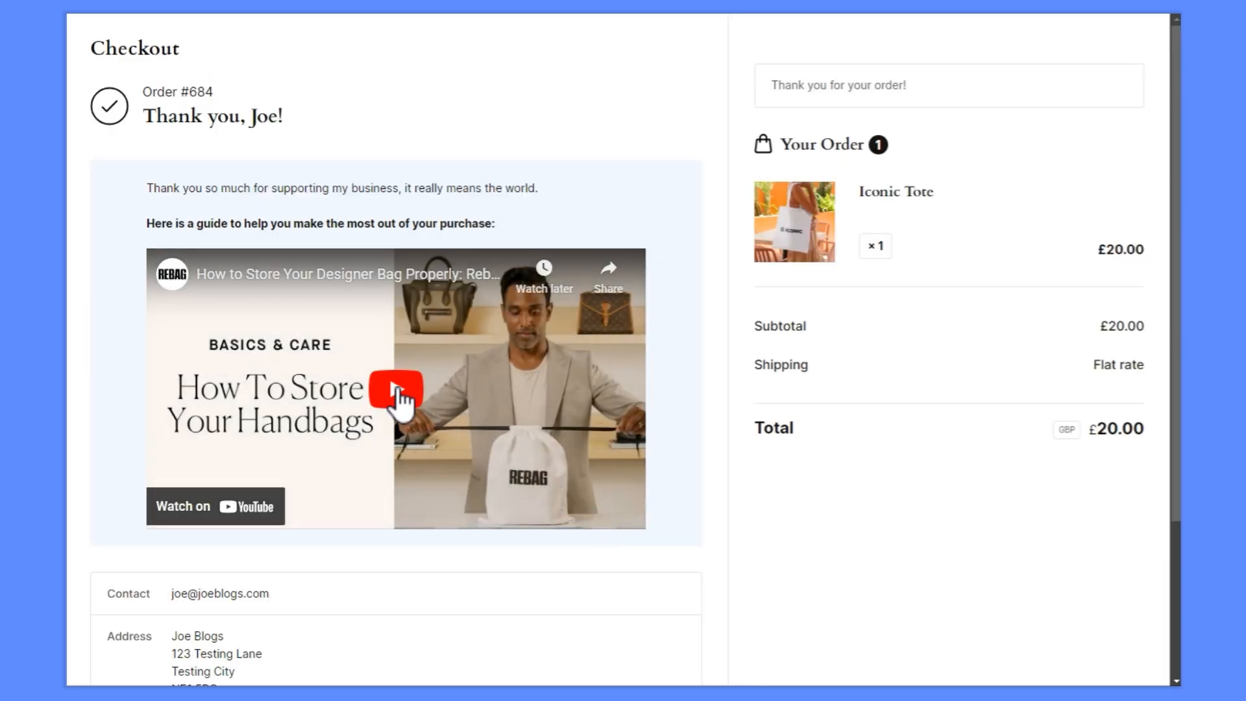
left_click(395, 390)
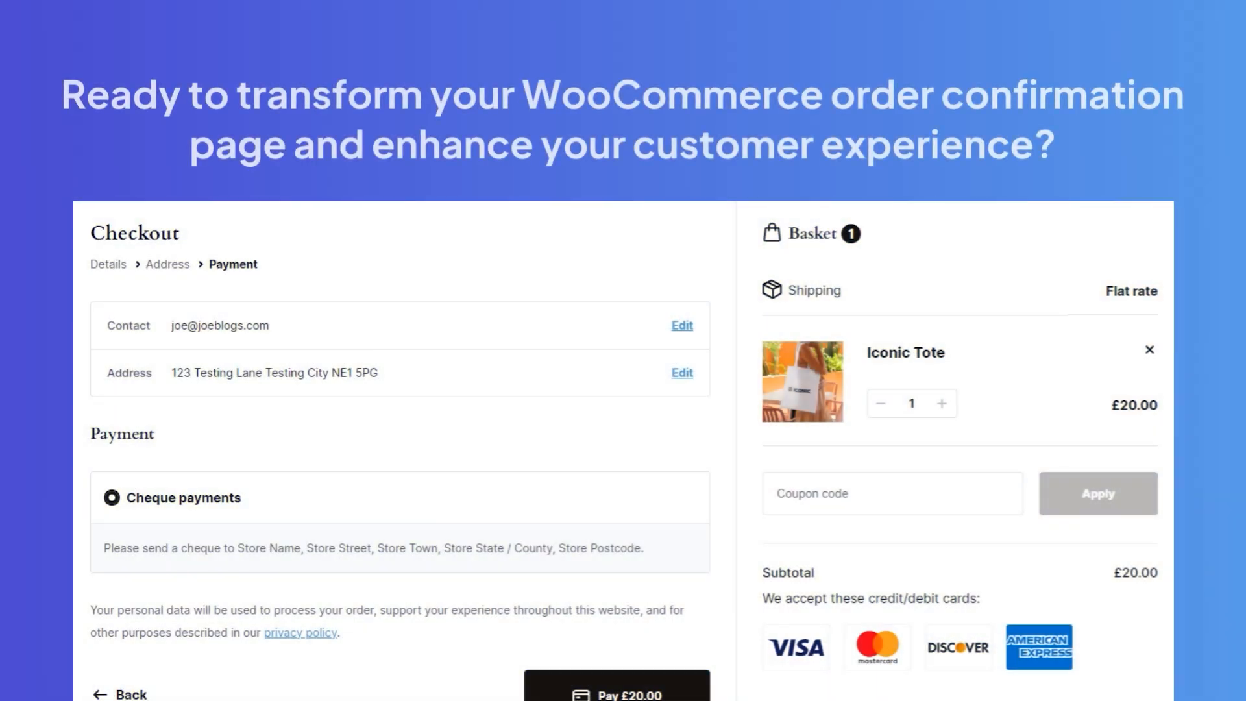
left_click(616, 693)
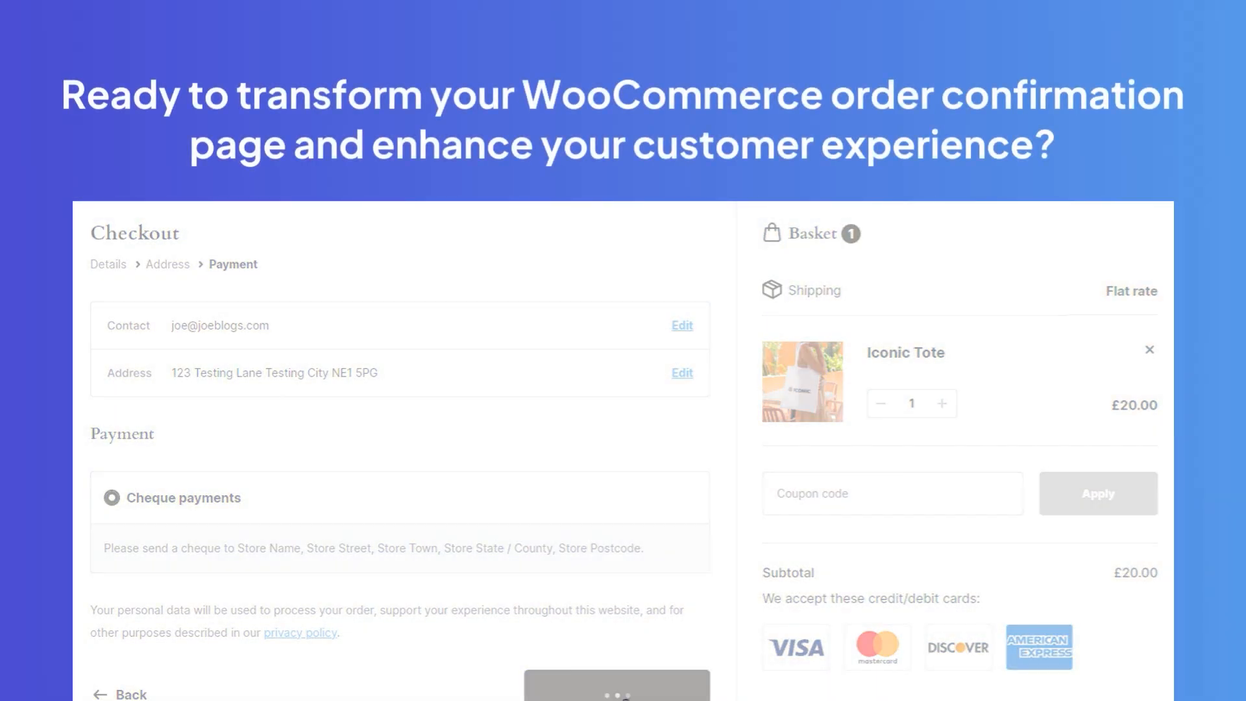